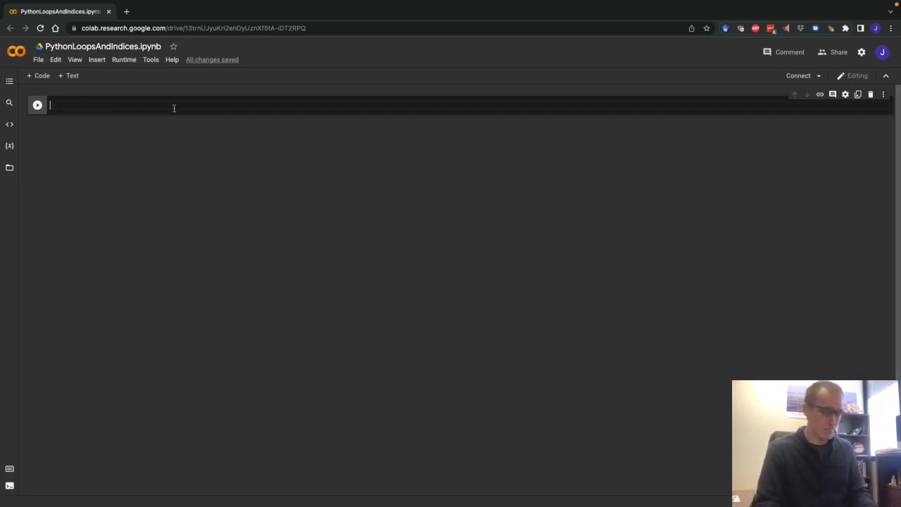
Step: Define a_list = [1, 3, 4, 7, 10, 15], print it, and display [0, 1, 2, 3, 4, 5]
type("a_list = [1, 3, 4, 7, 10, 15")
type("print(a_list")
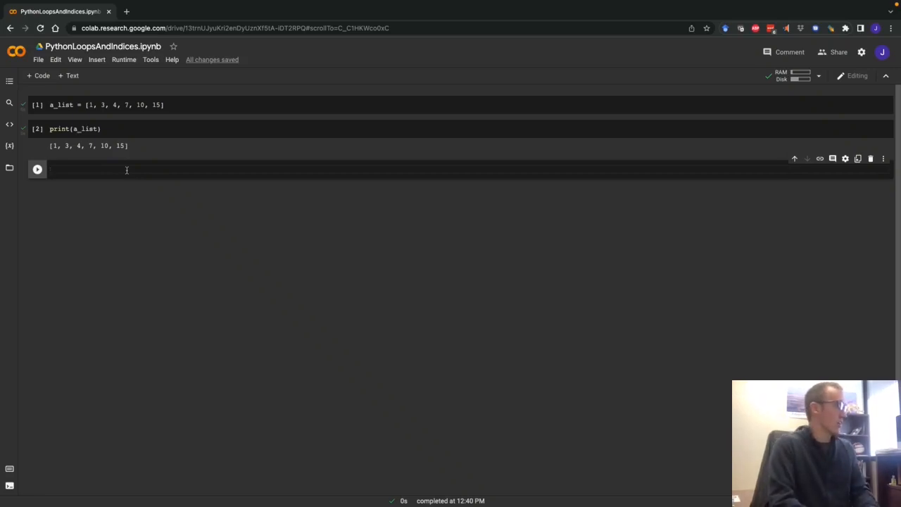
type("for")
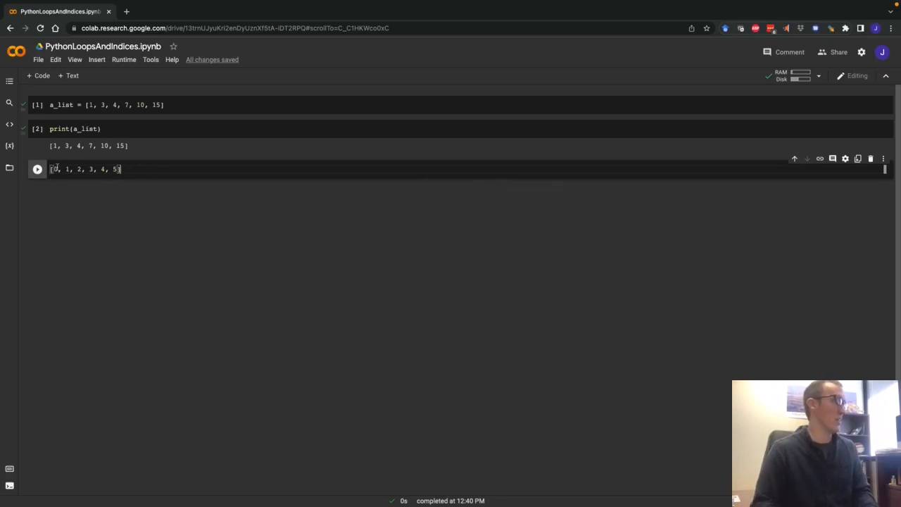
left_click(36, 129)
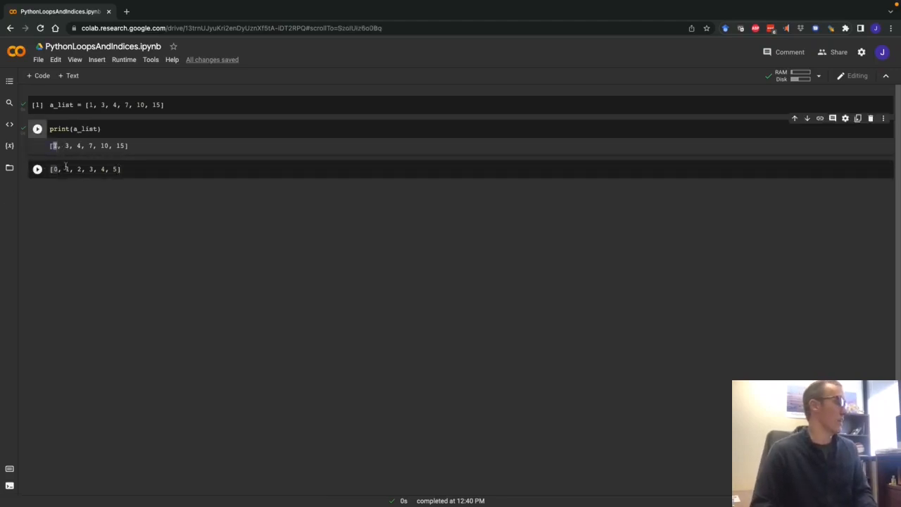
left_click(37, 128)
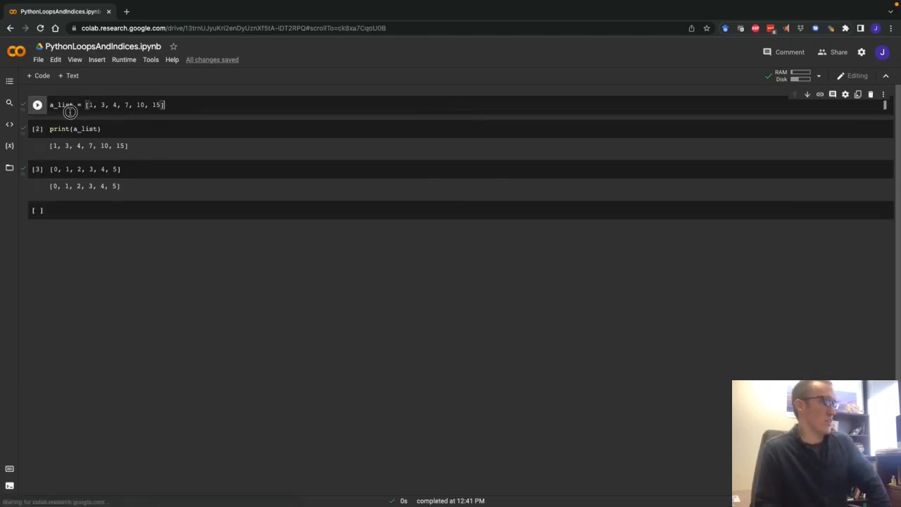
triple_click(105, 105)
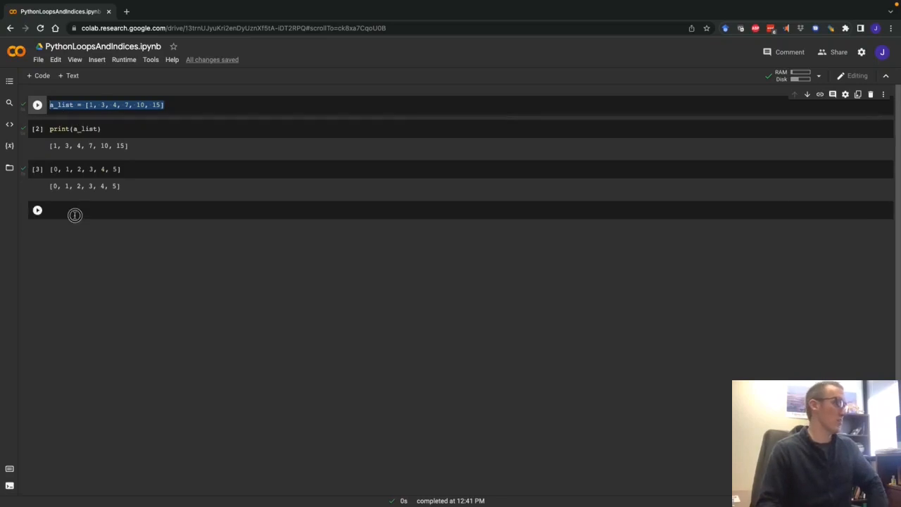
Step: Write and run a for element in a_list loop calling print(element)
left_click(98, 210)
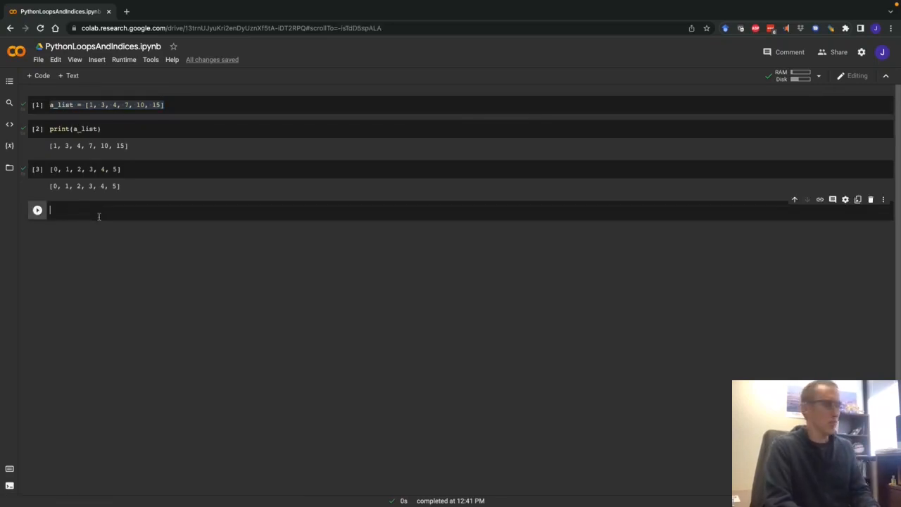
type("for element in a_list:")
type("print(element)")
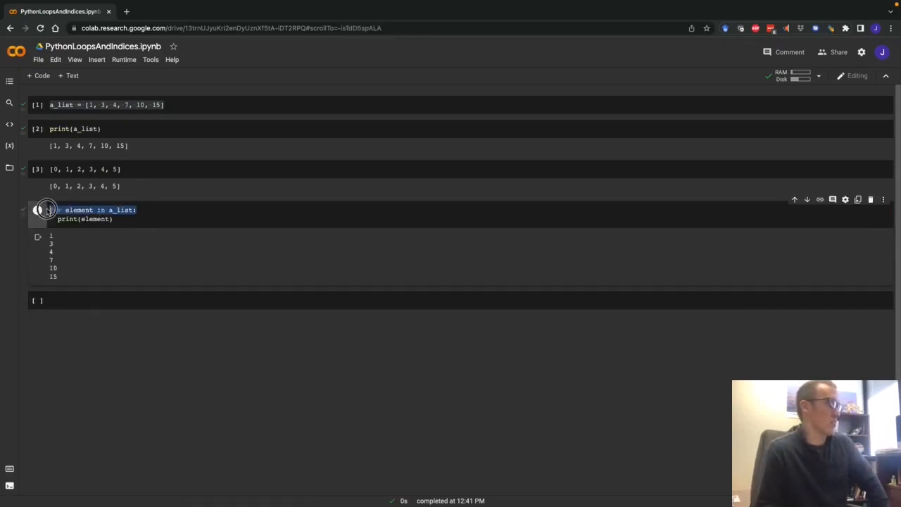
left_click(79, 210)
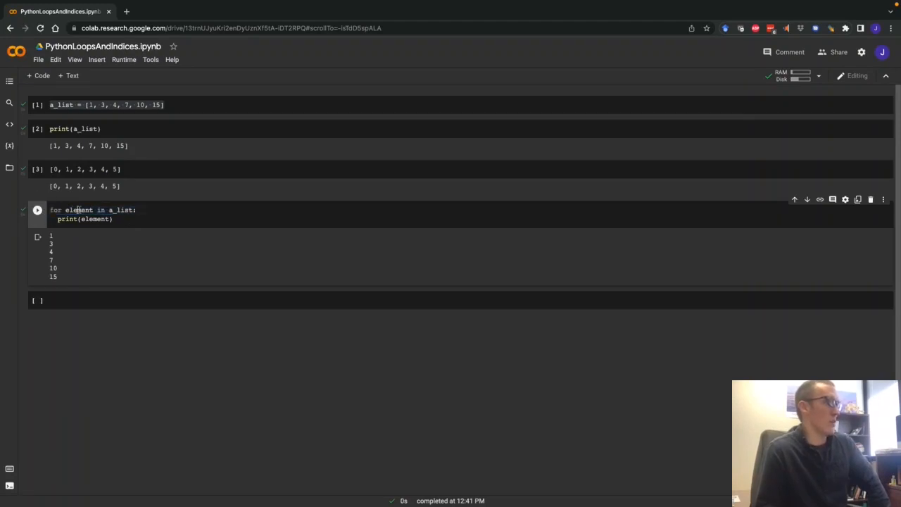
double_click(121, 210)
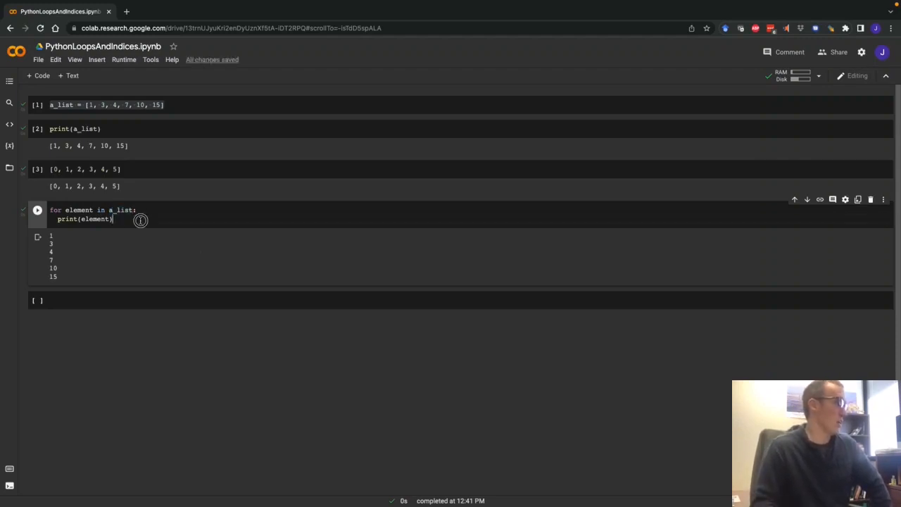
double_click(79, 210)
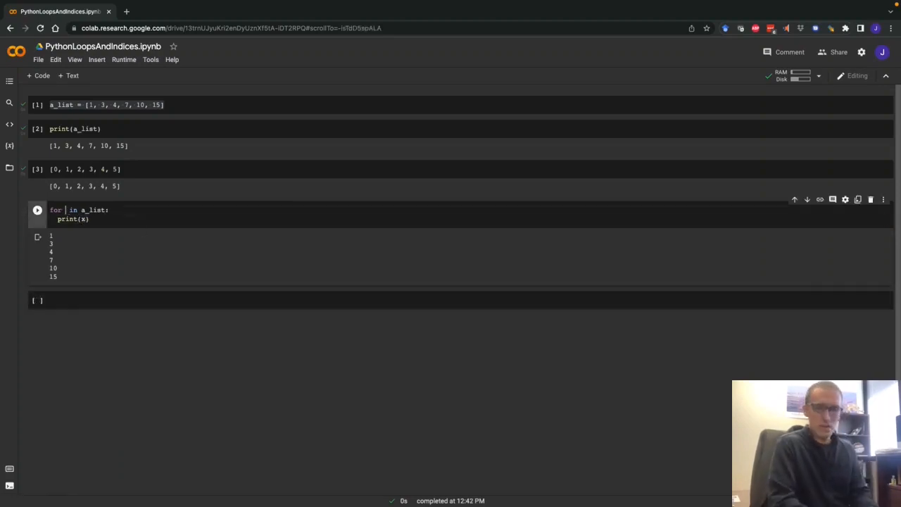
Step: Rename the loop variable to a_big_elephant, then back to element
type("a_big")
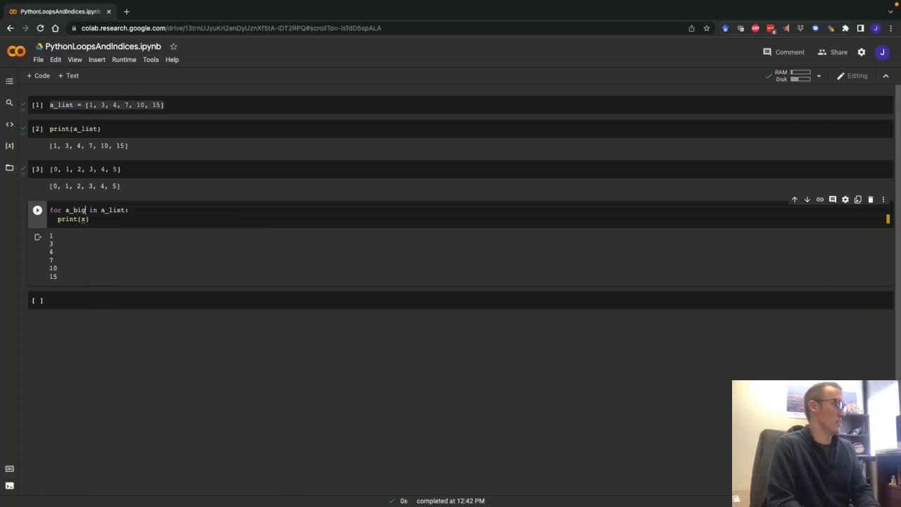
type("_elephant")
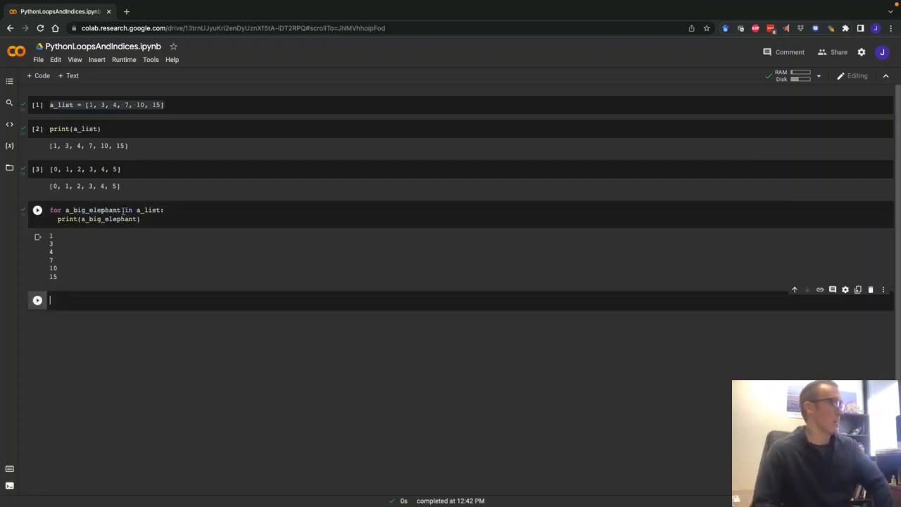
double_click(92, 210)
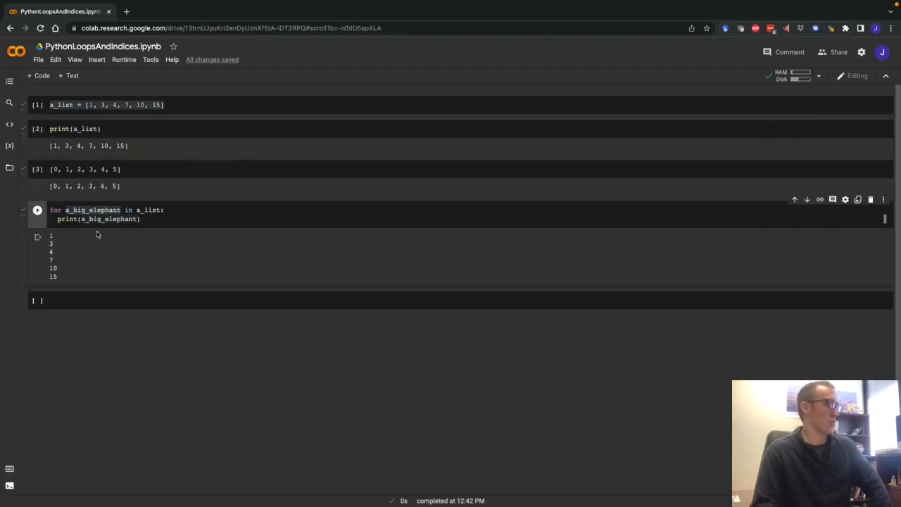
double_click(92, 209)
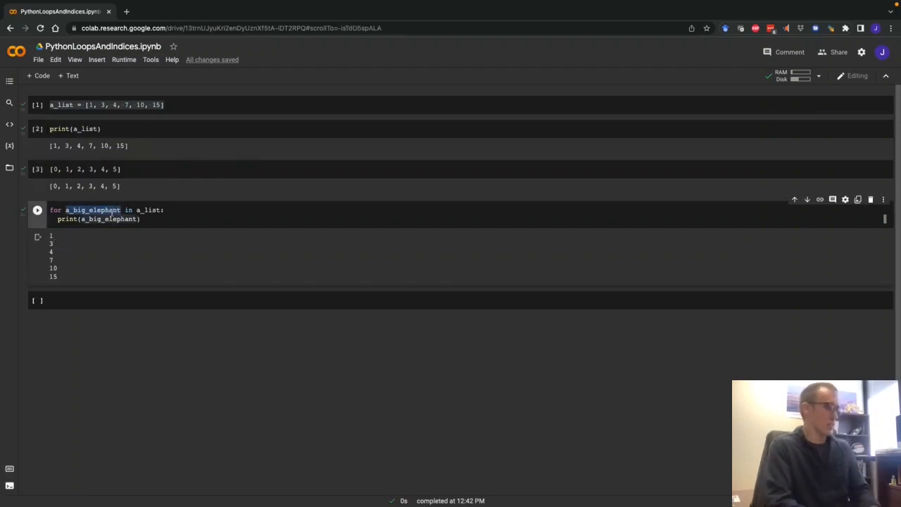
type("element")
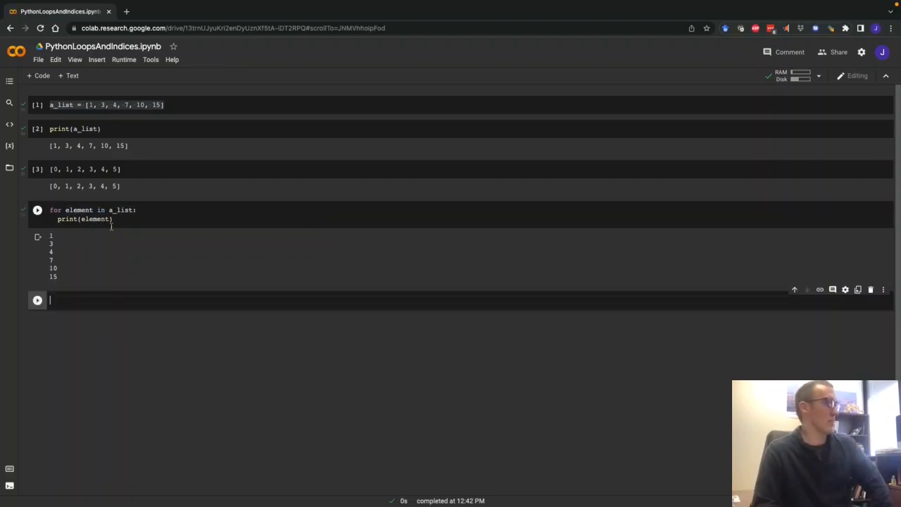
mouse_move(124, 219)
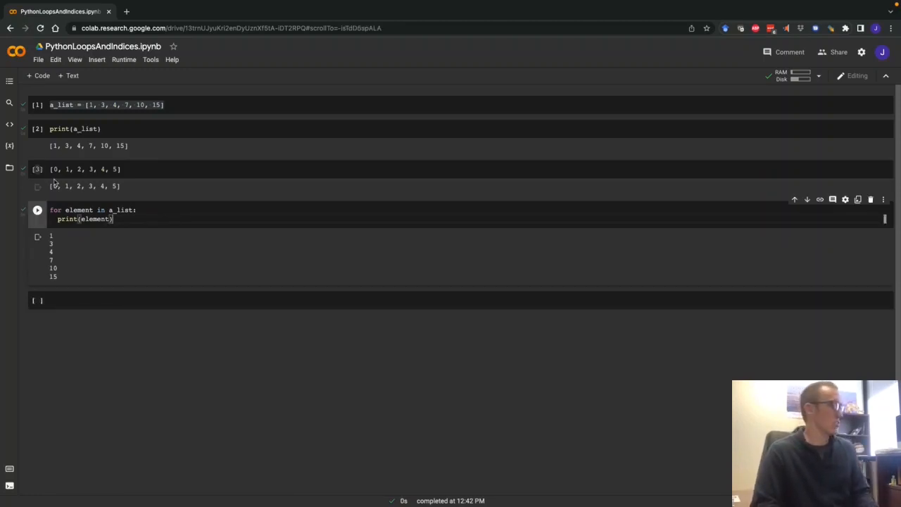
Step: Change the loop header to for index, element in enumerate(a_list) with print(index)
type("enumerate(")
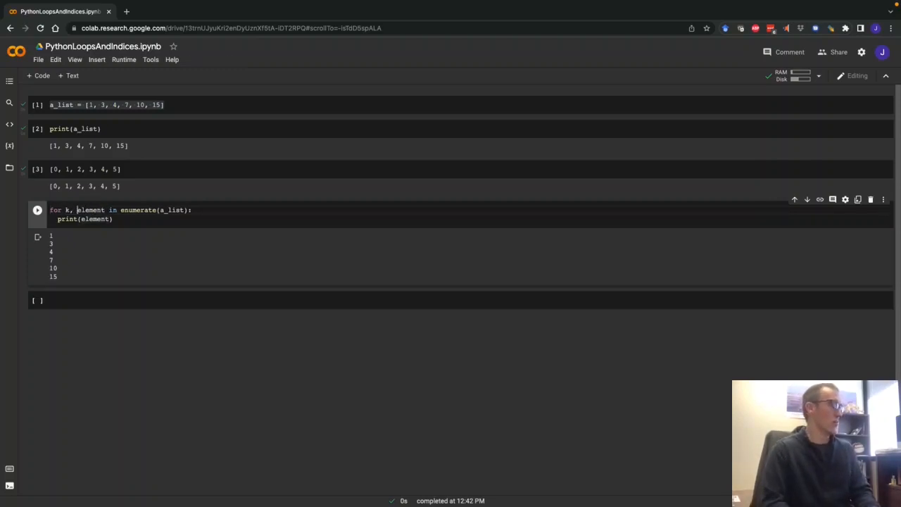
type("index")
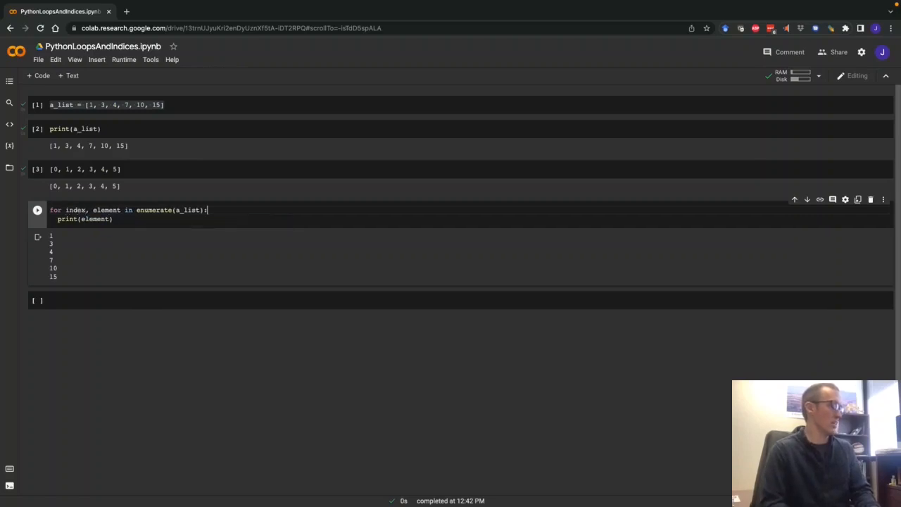
type("print(index)")
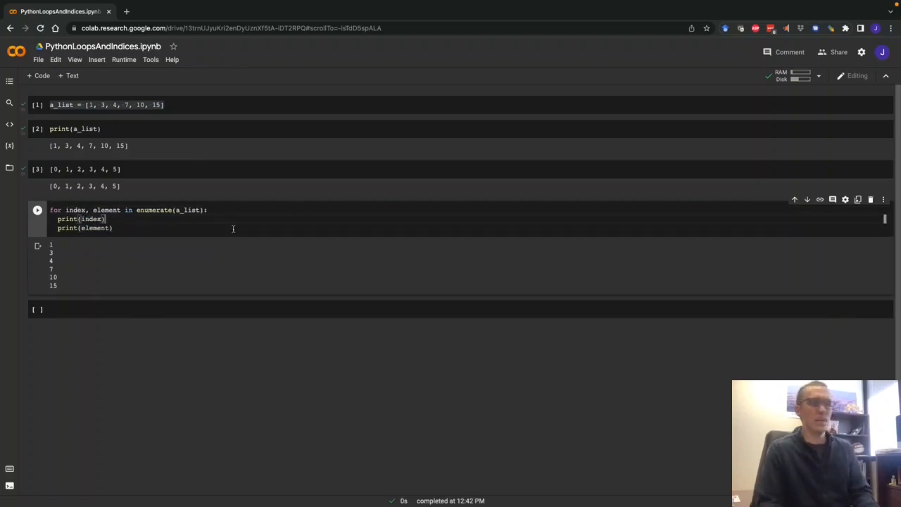
Step: Print "index {}, element {}".format(index, element) and run the loop
double_click(153, 210)
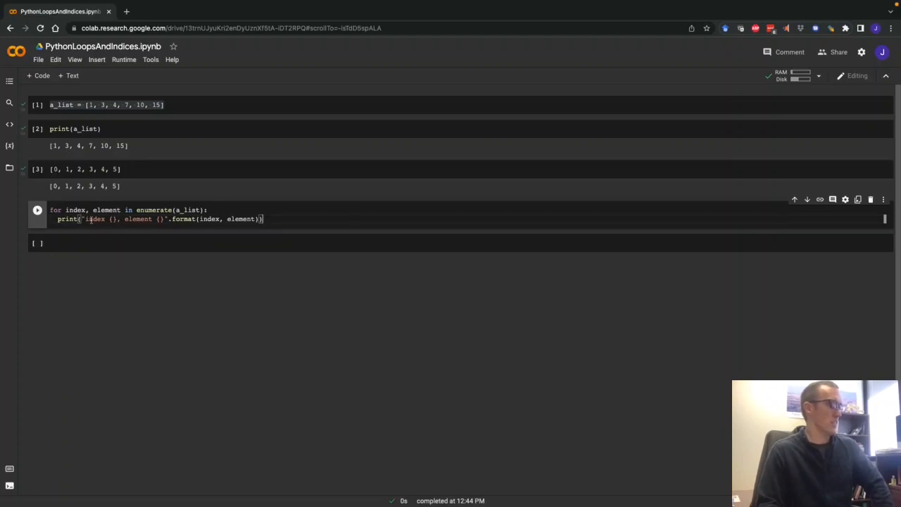
double_click(94, 219)
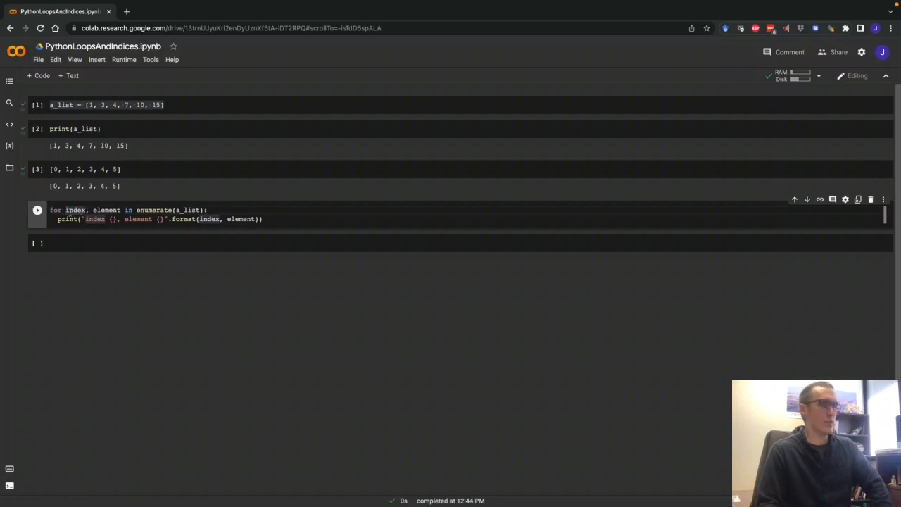
double_click(67, 219)
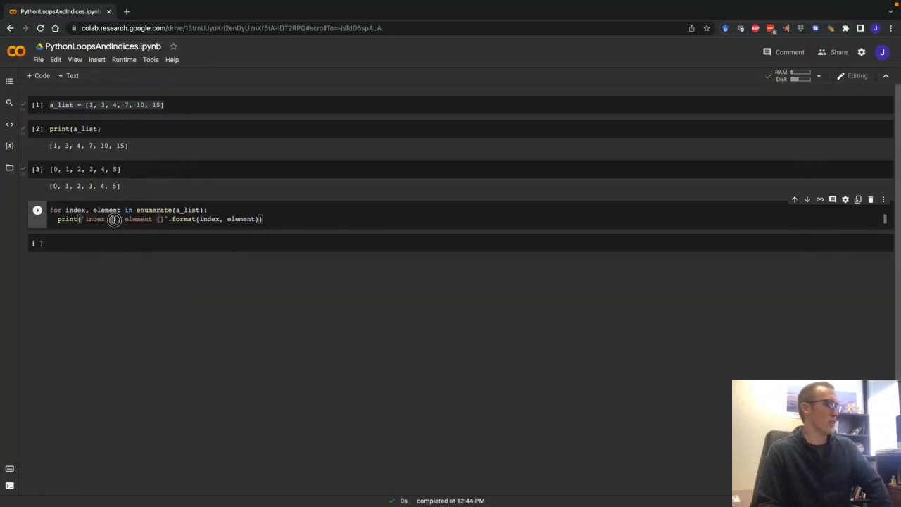
double_click(240, 219)
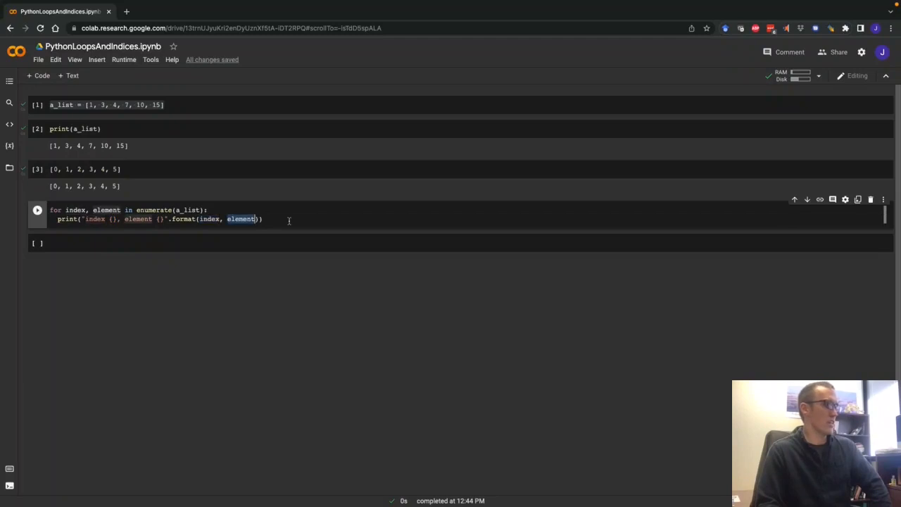
left_click(37, 209)
type("len(a_list)")
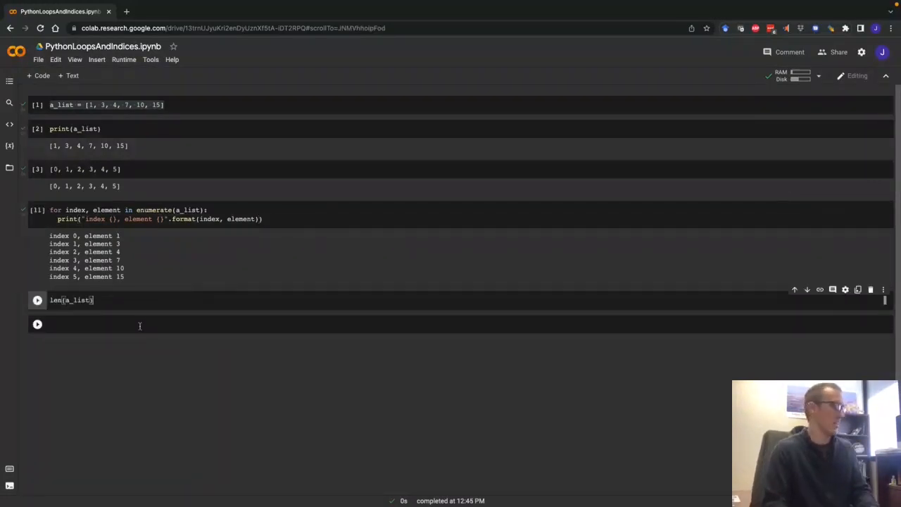
Step: Run len(a_list) in a new cell, which returns 6
left_click(37, 300)
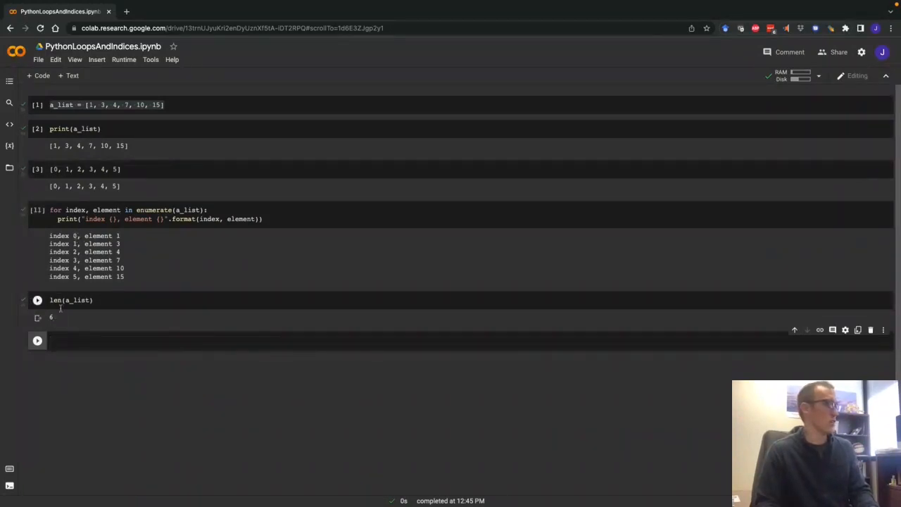
left_click(38, 300)
type("if index % 2 == 0:")
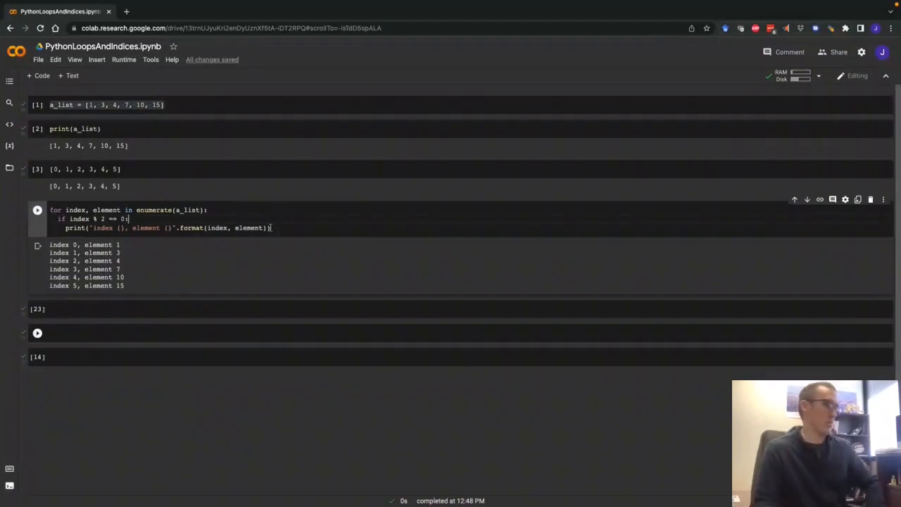
Step: Wrap the print in if index % 2 == 0: and run the loop
triple_click(88, 219)
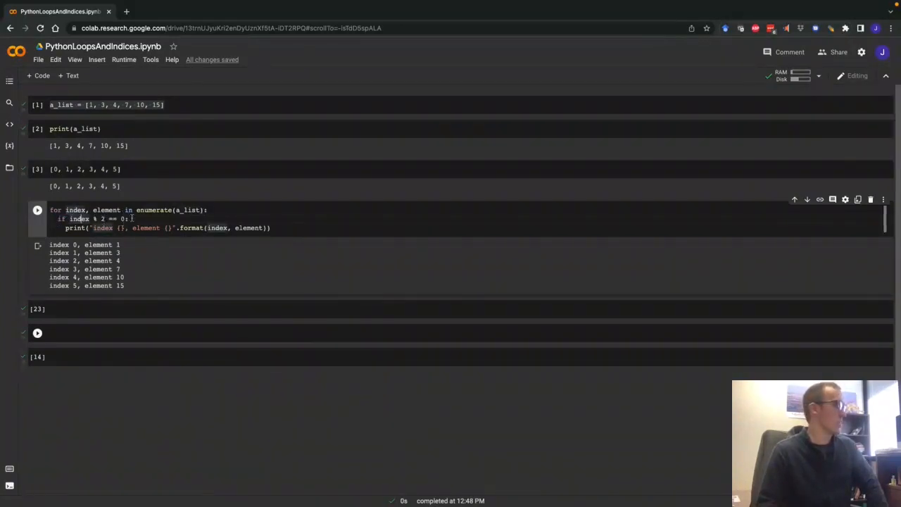
left_click_drag(60, 219, 127, 219)
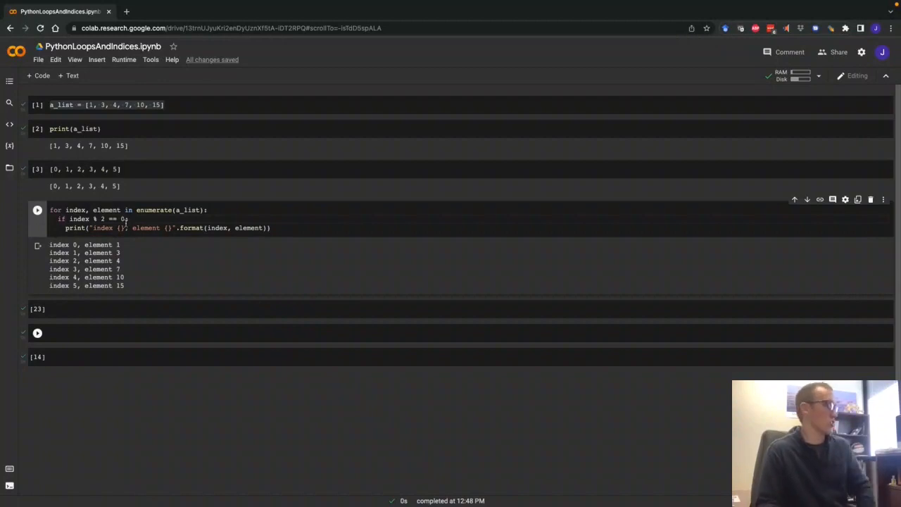
double_click(61, 219)
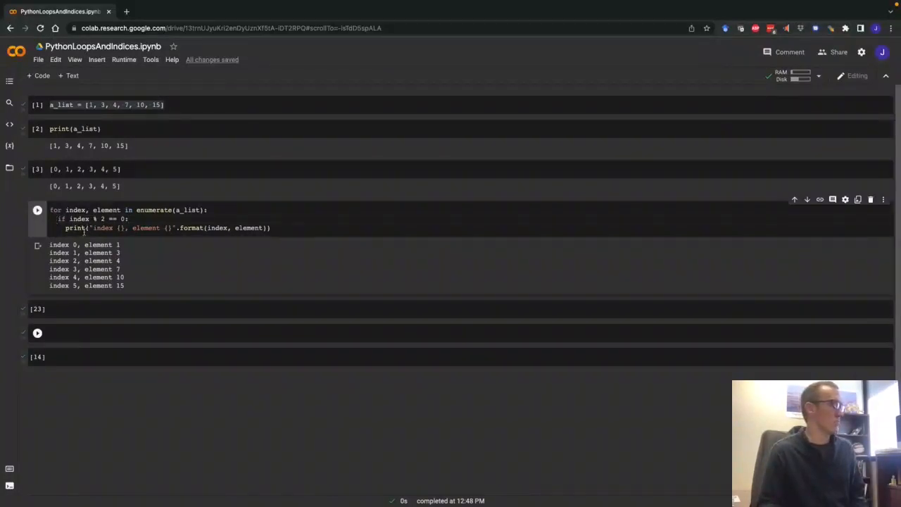
mouse_move(74, 227)
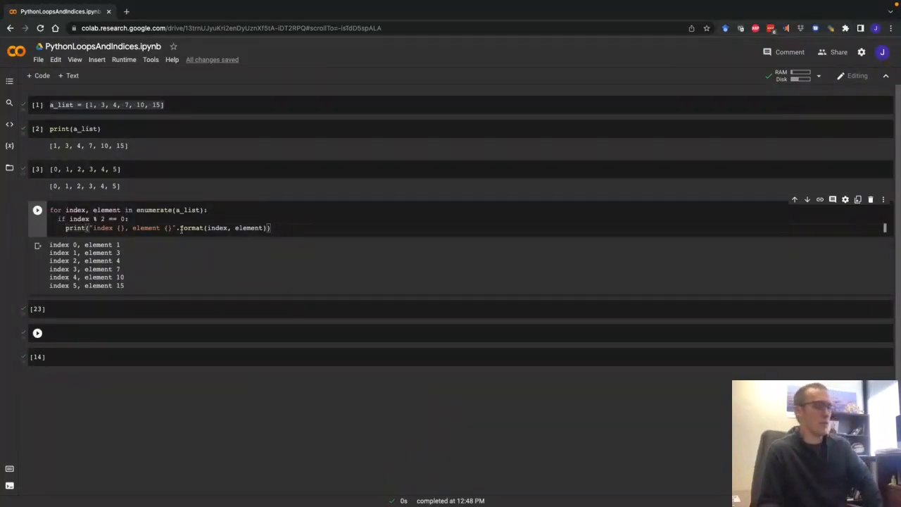
triple_click(167, 228)
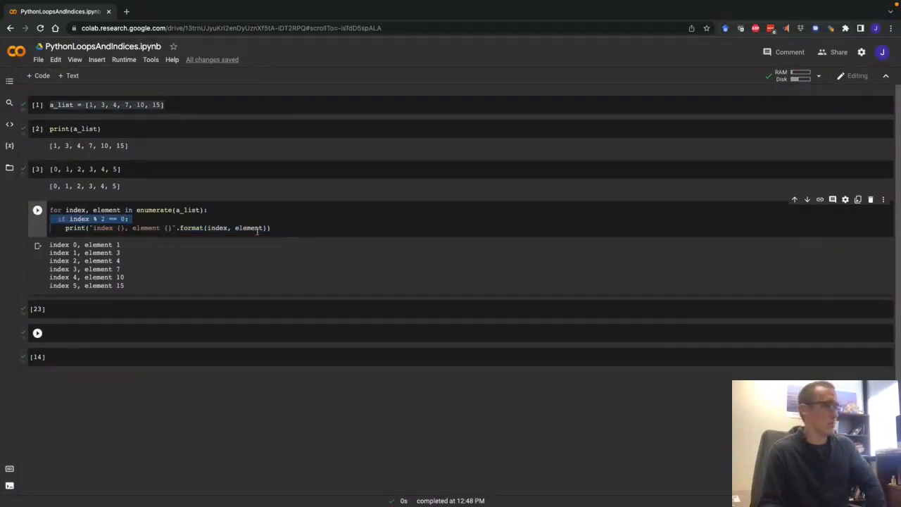
left_click(38, 210)
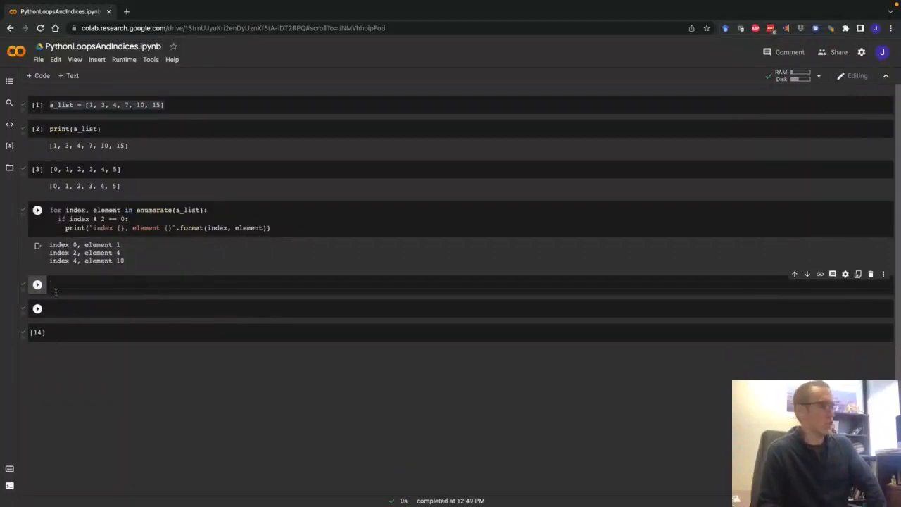
Step: Add print(index) inside the condition, rerun, and check indices 0, 2, 4 in the output
left_click(271, 228)
type("print(index)")
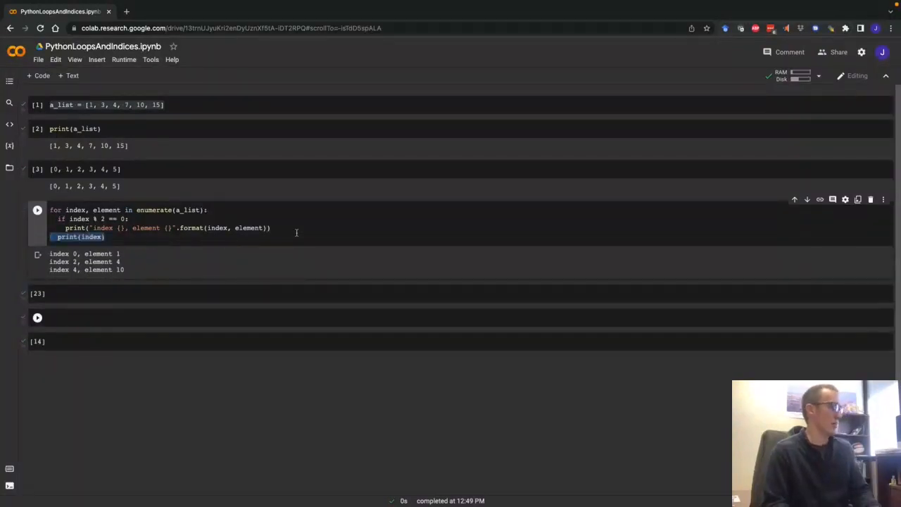
left_click(37, 210)
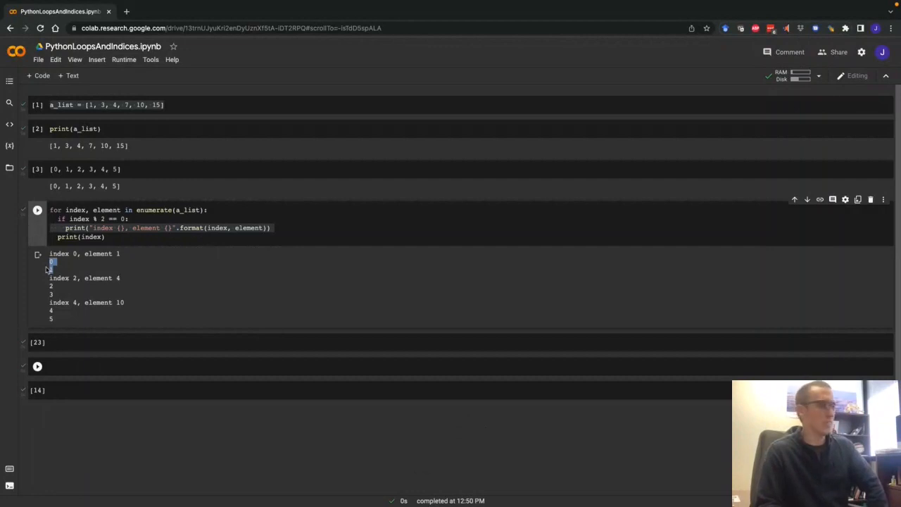
left_click_drag(52, 262, 52, 294)
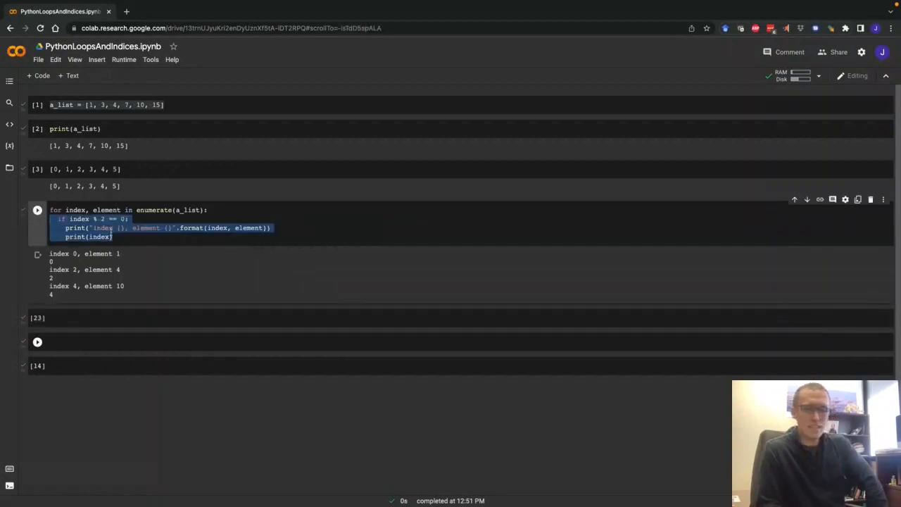
mouse_move(80, 219)
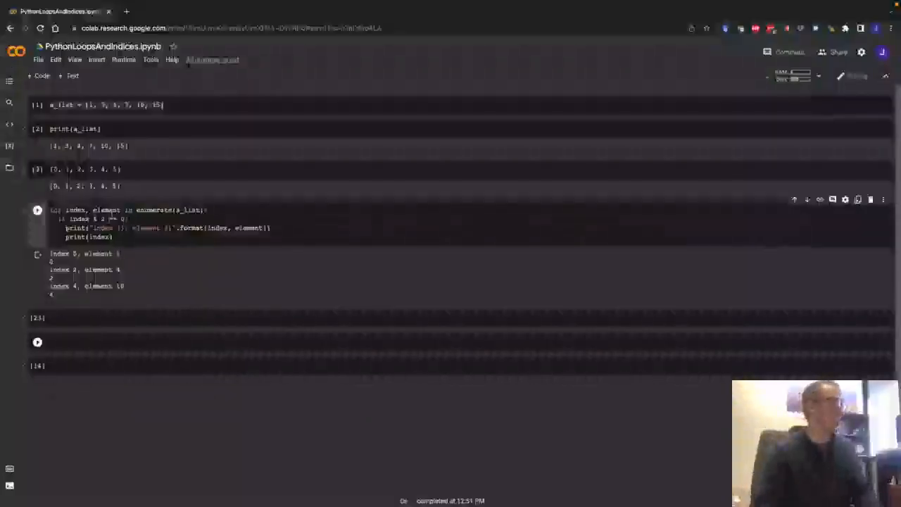
Step: Replace the if with an inner for index2, element2 in enumerate(a_list) loop printing both indices
double_click(79, 219)
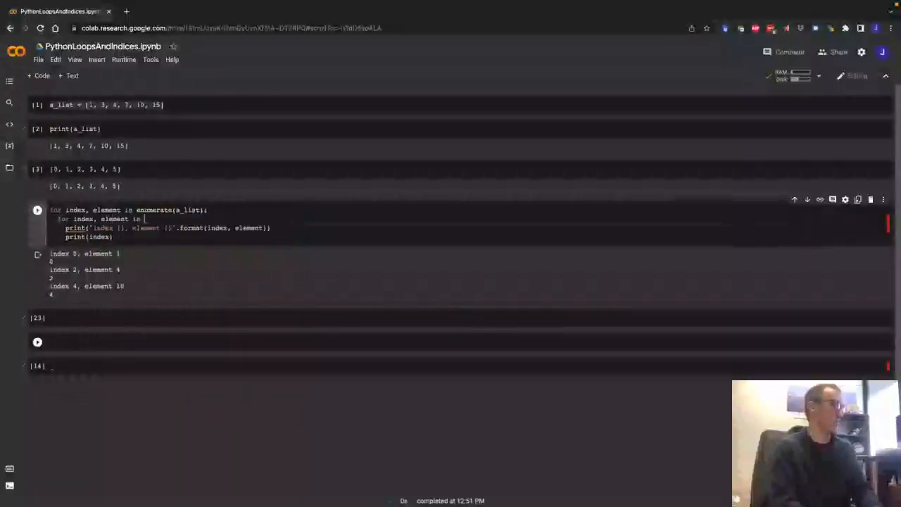
type("enumerate(a_list):")
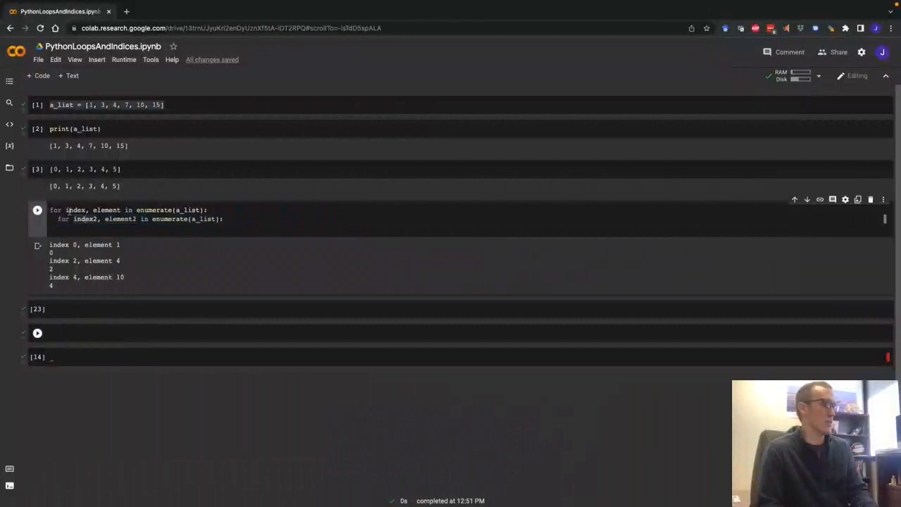
double_click(76, 210)
type("print('Index 1: {}, Index 2: {}'.format(index, index2))")
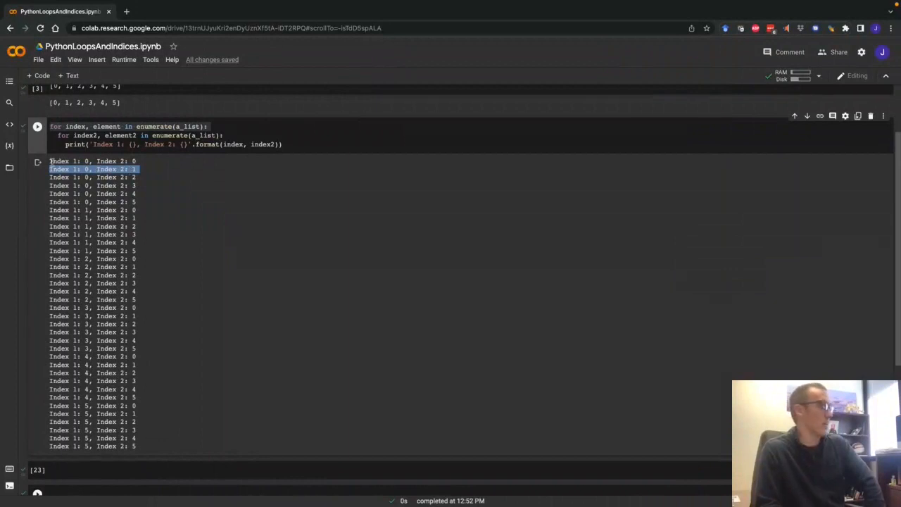
left_click_drag(50, 161, 130, 194)
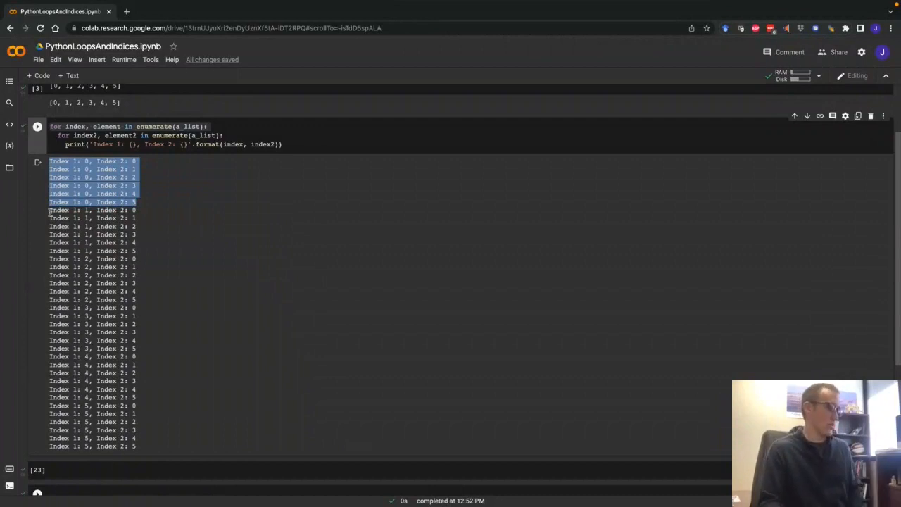
left_click(51, 161)
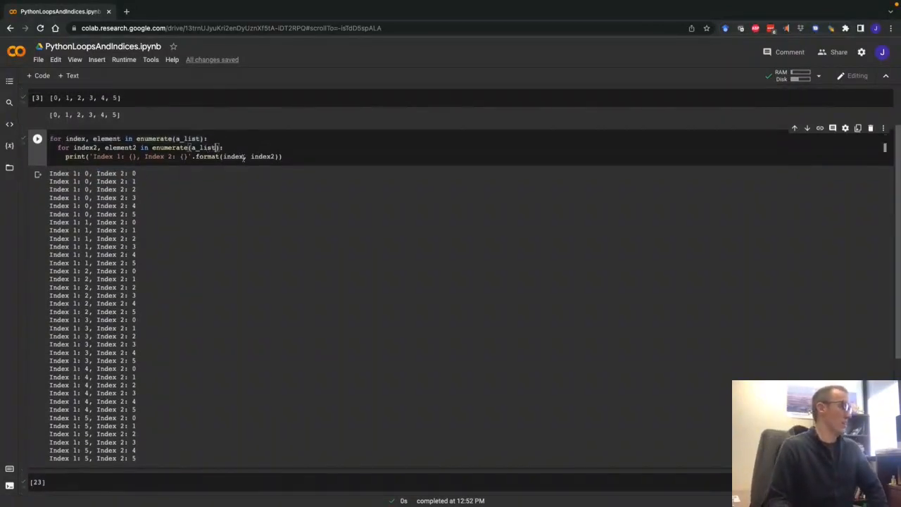
Step: Replace the inner print with a print of the element difference element2 - element
triple_click(166, 156)
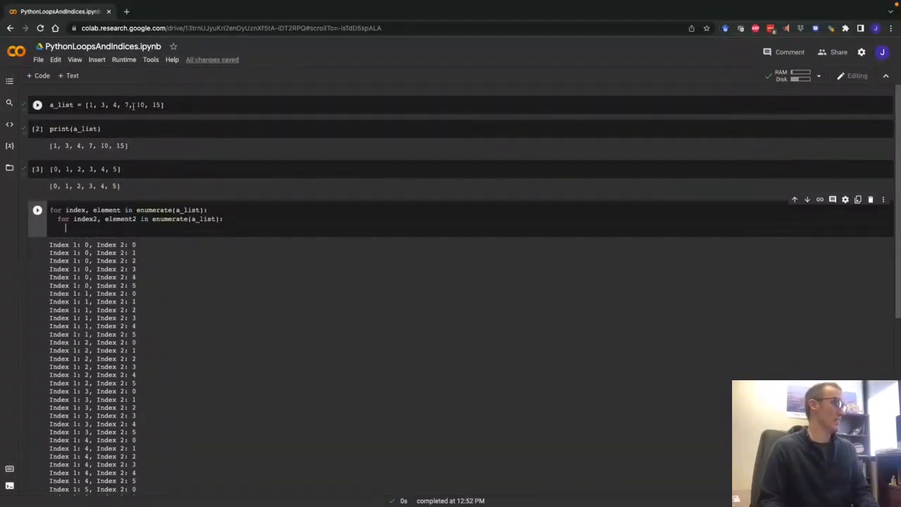
triple_click(105, 105)
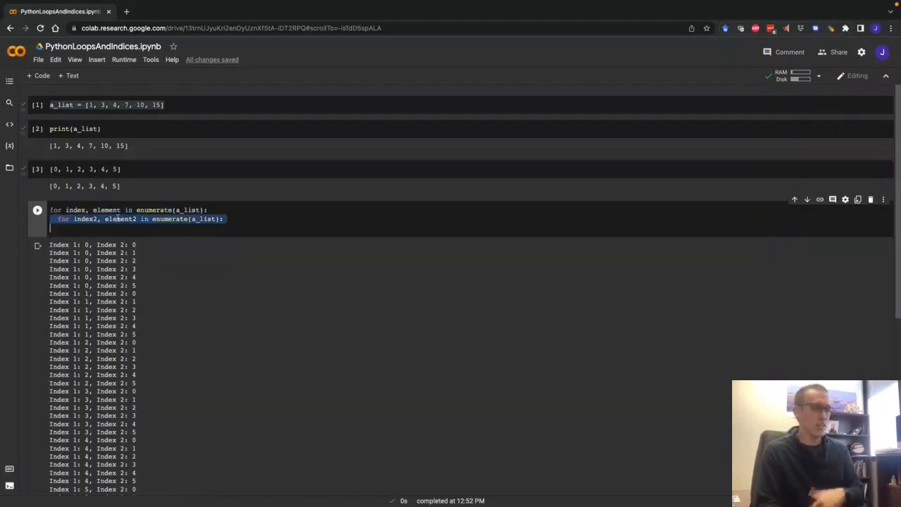
mouse_move(132, 219)
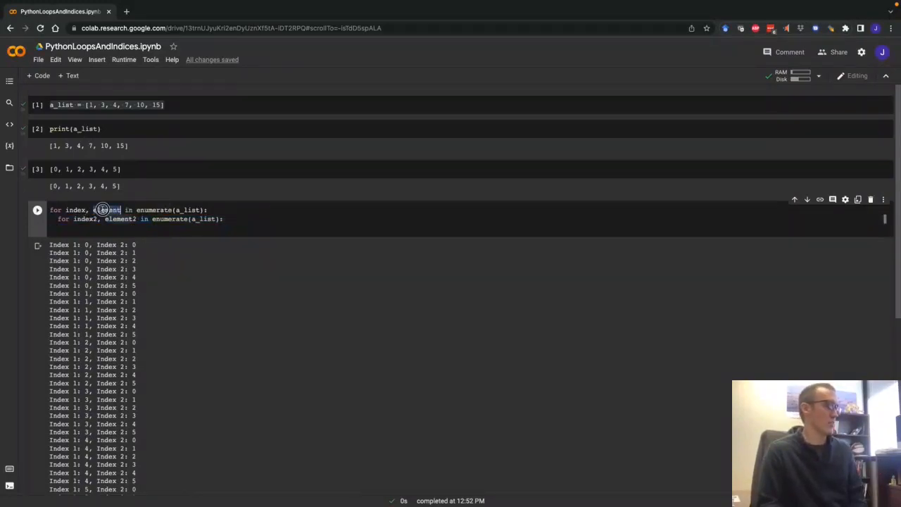
type("print(element2 -")
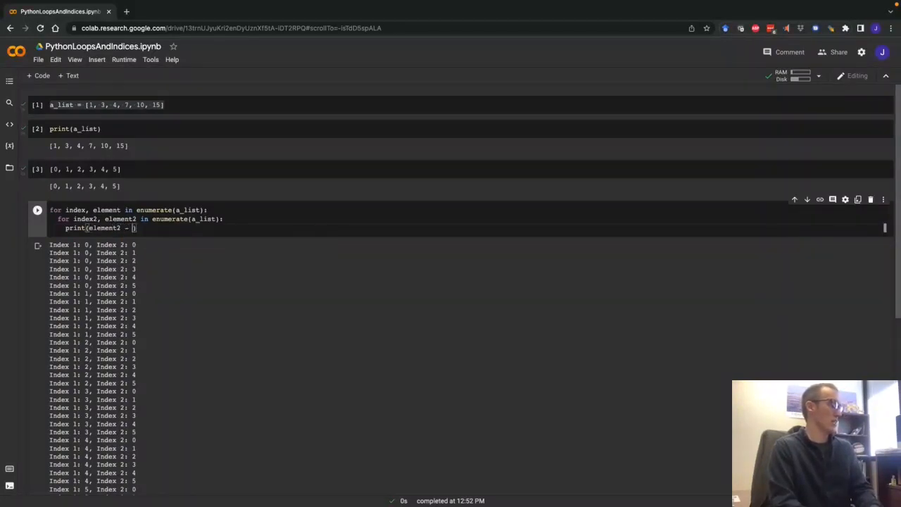
type("element1")
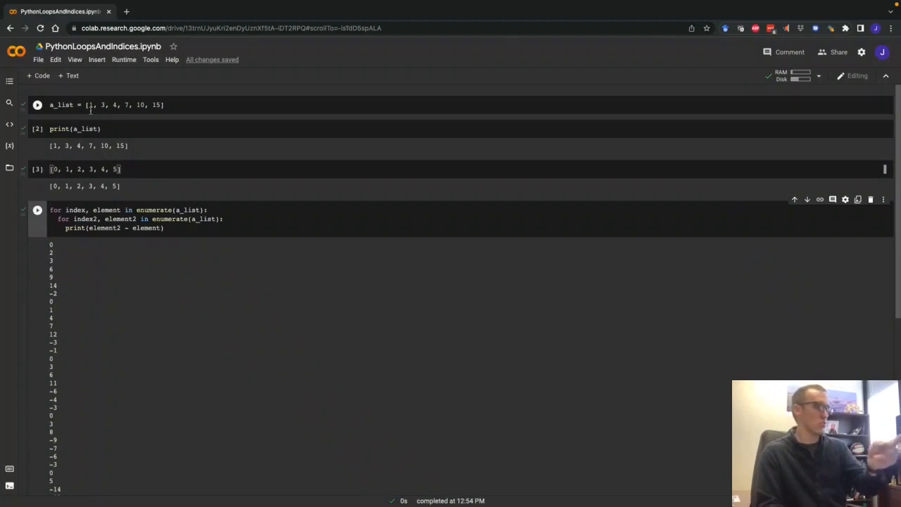
double_click(106, 209)
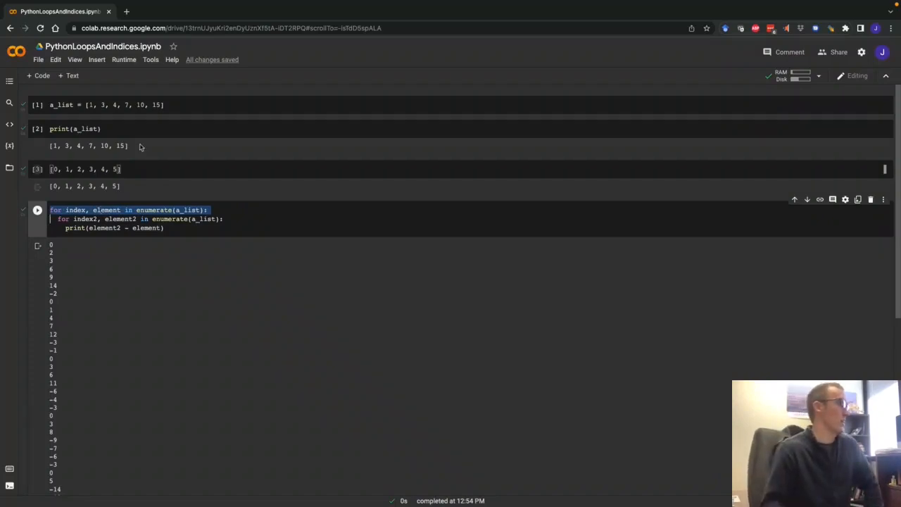
left_click_drag(50, 210, 165, 228)
type("2")
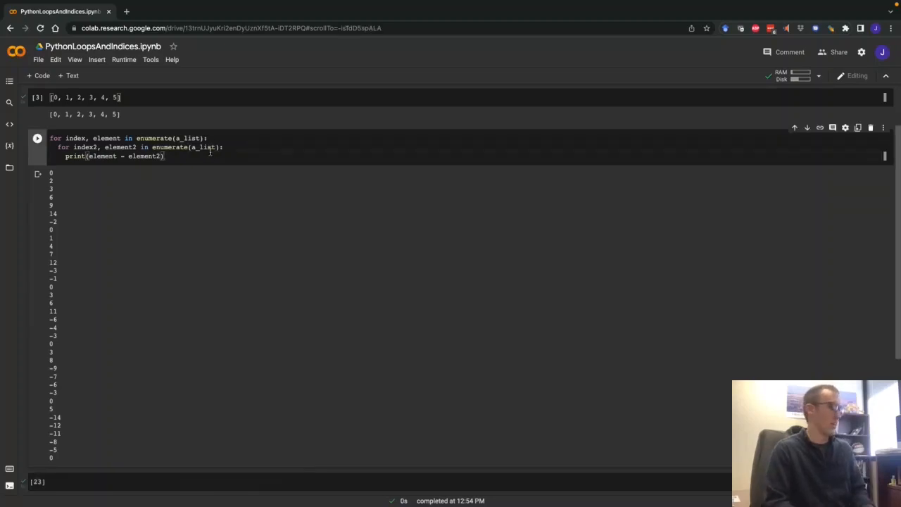
Step: Rerun with index1/element1, printing element1 − element2 for all 36 pairs, and review output
left_click(37, 138)
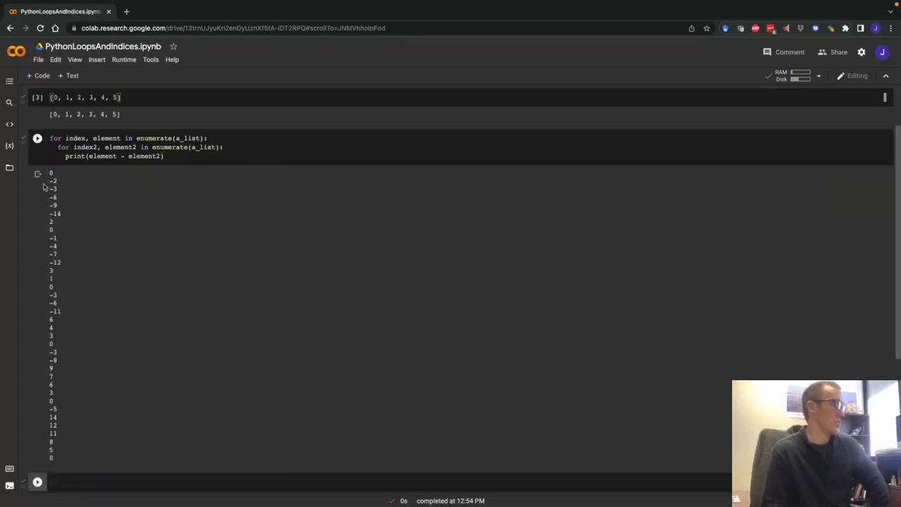
mouse_move(46, 290)
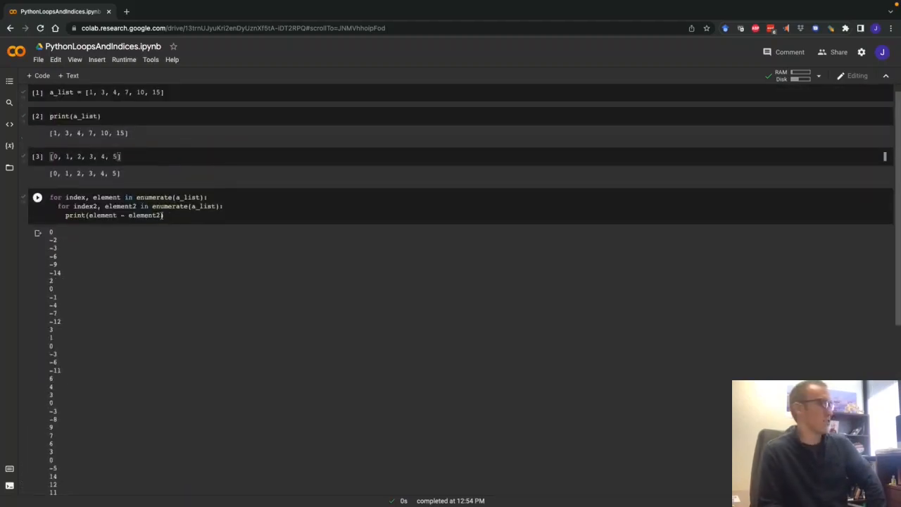
left_click(169, 215)
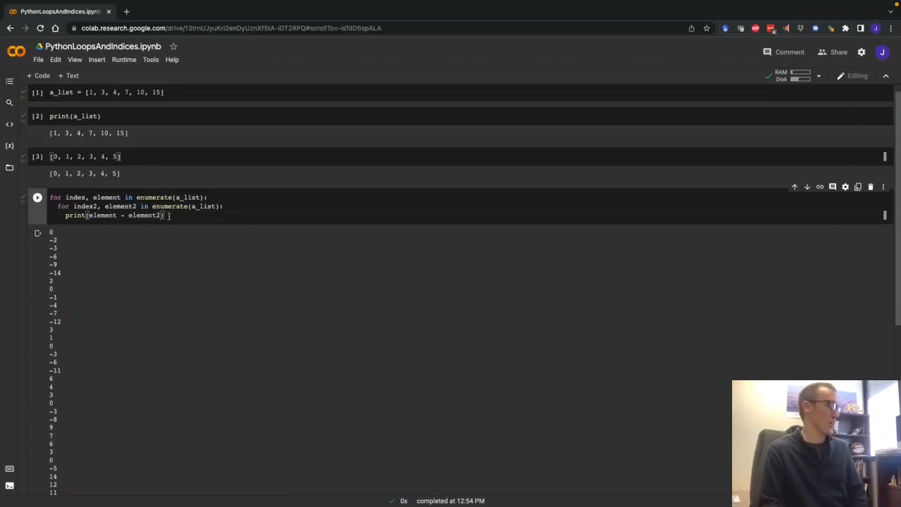
triple_click(115, 214)
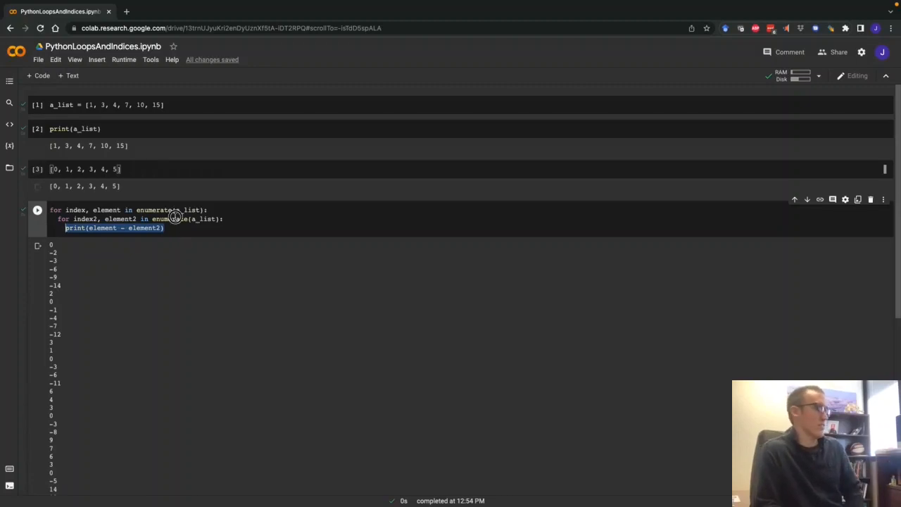
double_click(85, 219)
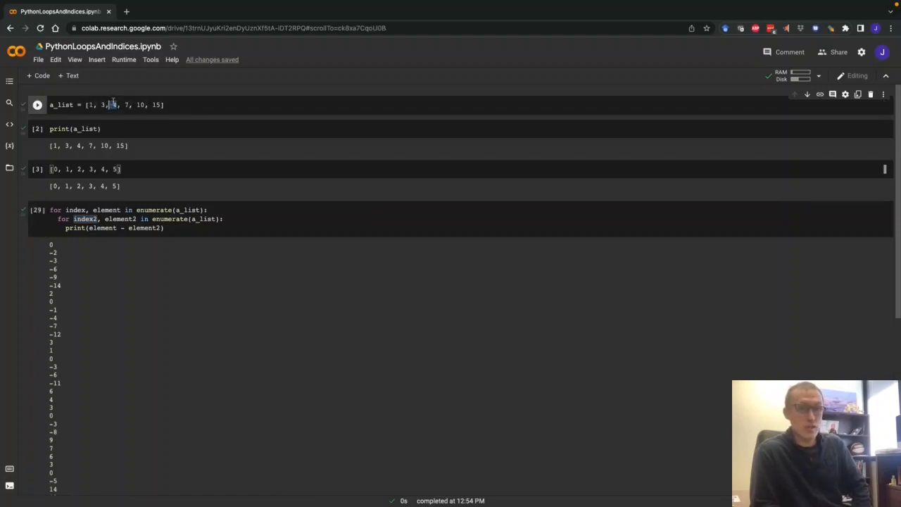
double_click(113, 105)
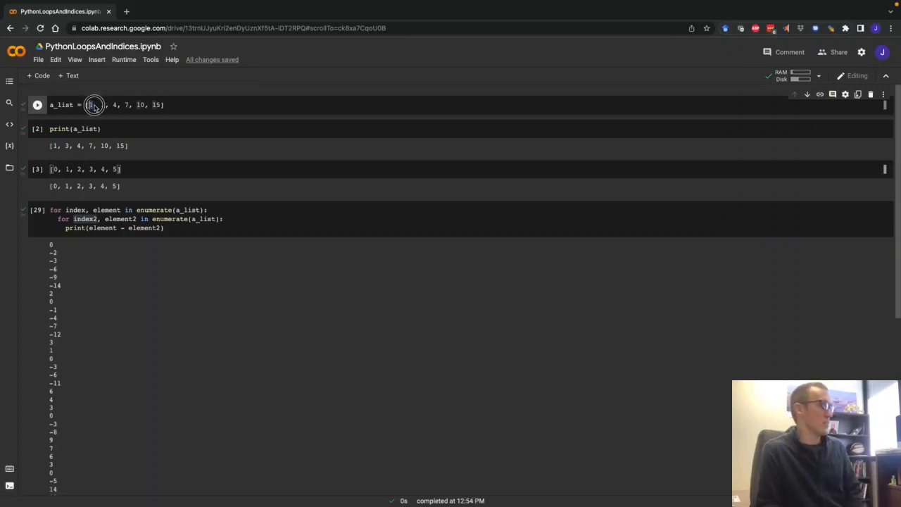
mouse_move(92, 105)
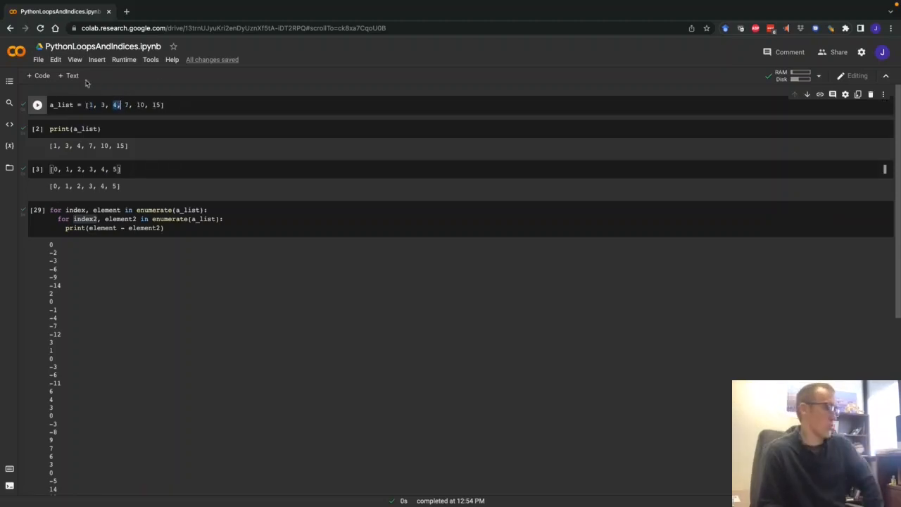
scroll("down", 3)
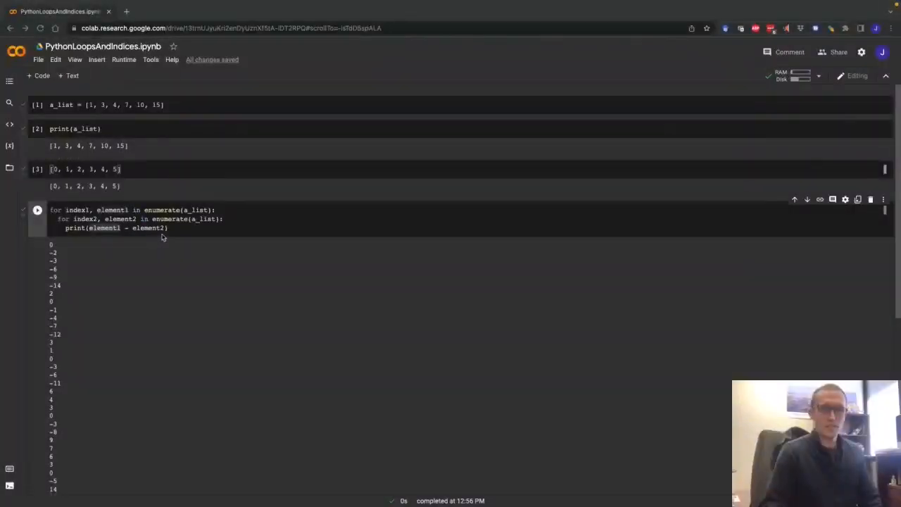
mouse_move(206, 224)
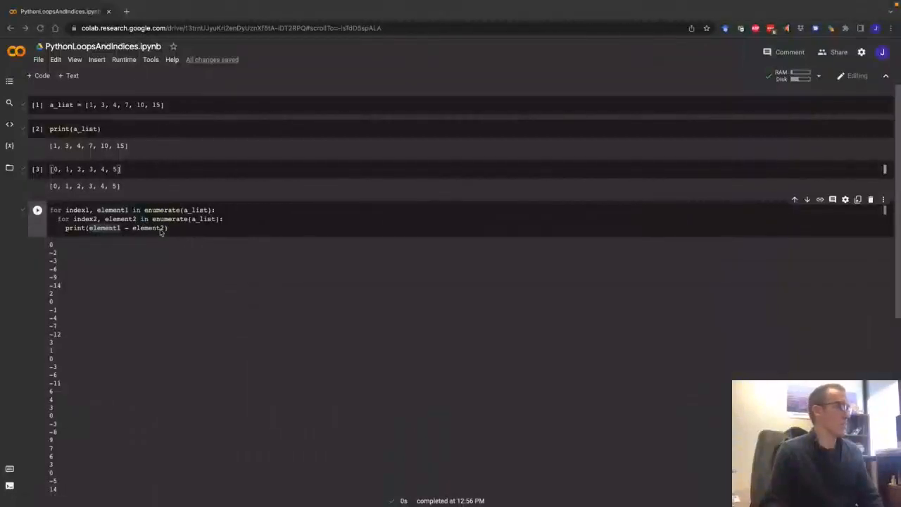
scroll("down", 3)
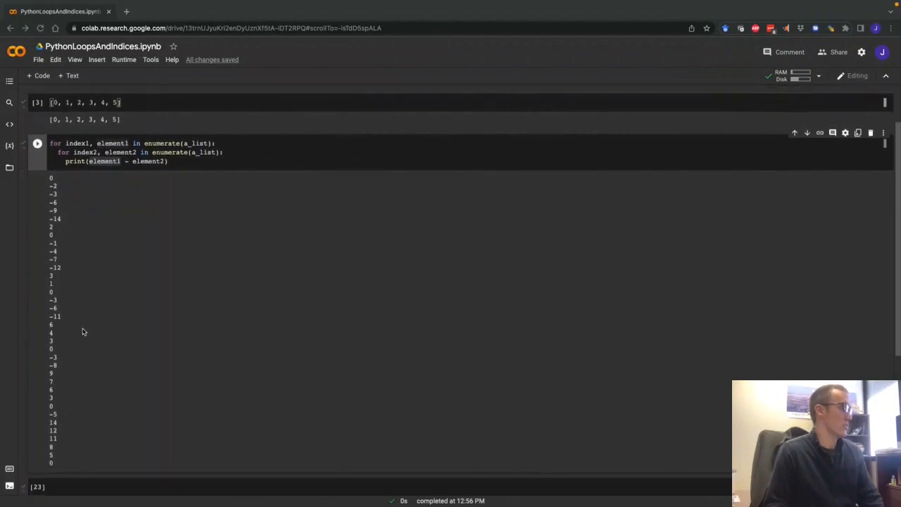
scroll("up", 3)
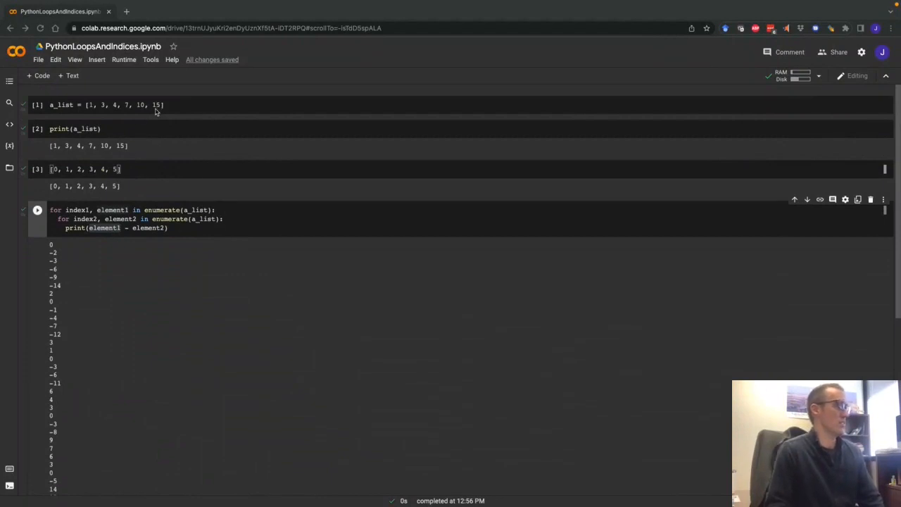
mouse_move(95, 115)
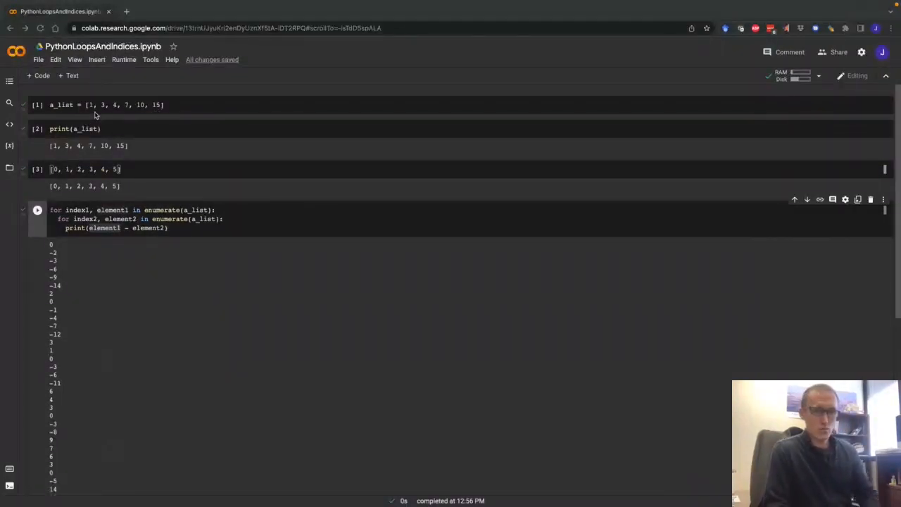
mouse_move(156, 111)
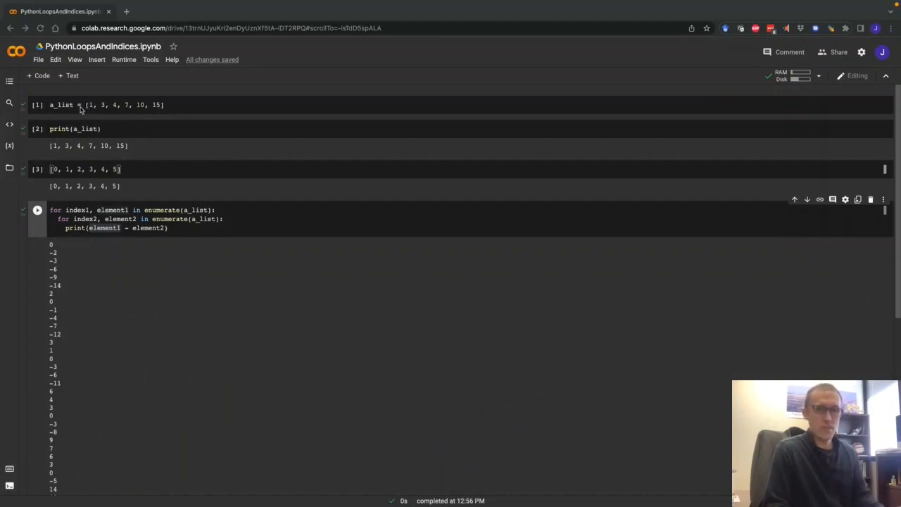
mouse_move(156, 109)
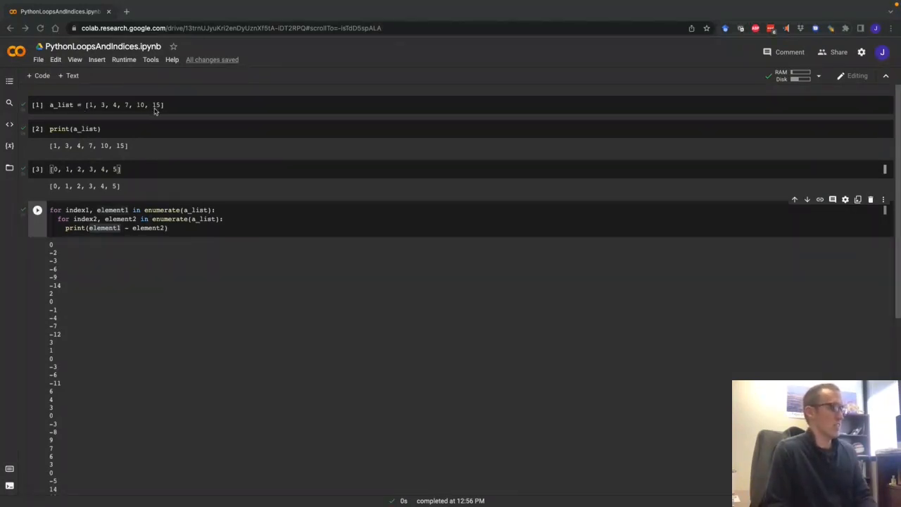
mouse_move(162, 257)
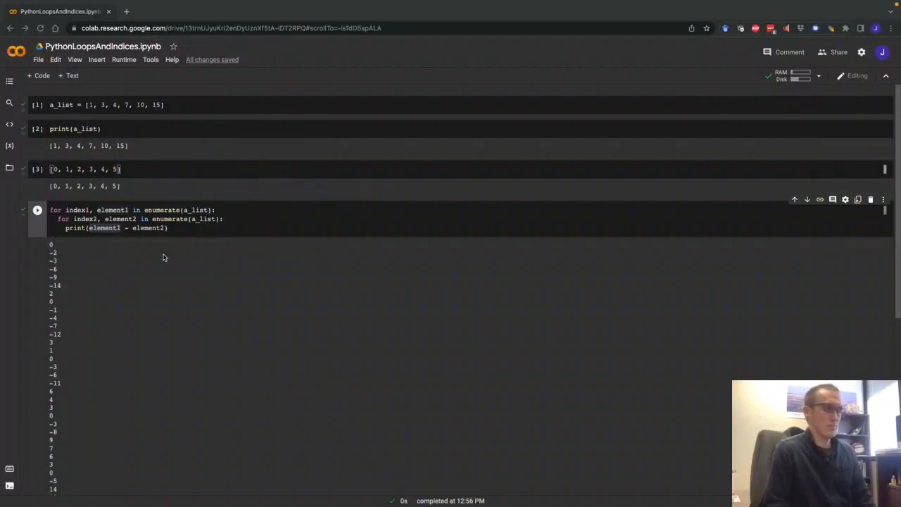
mouse_move(190, 245)
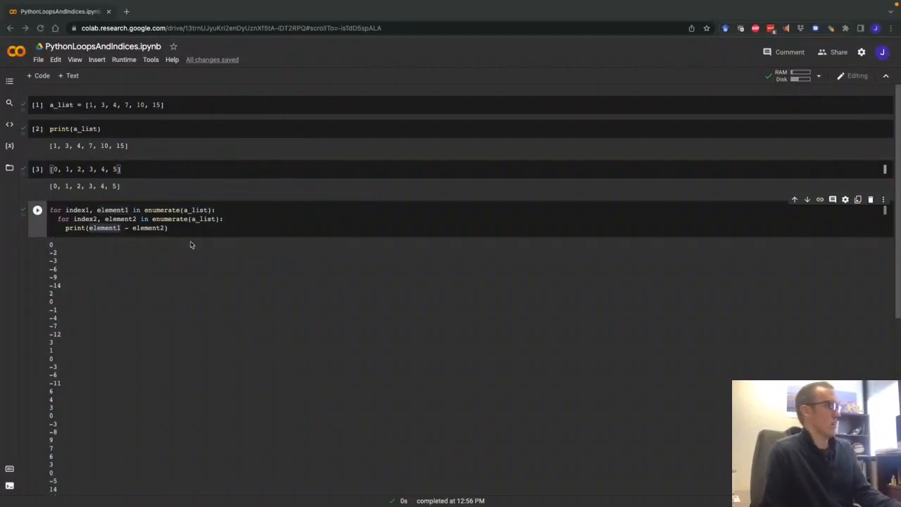
mouse_move(180, 251)
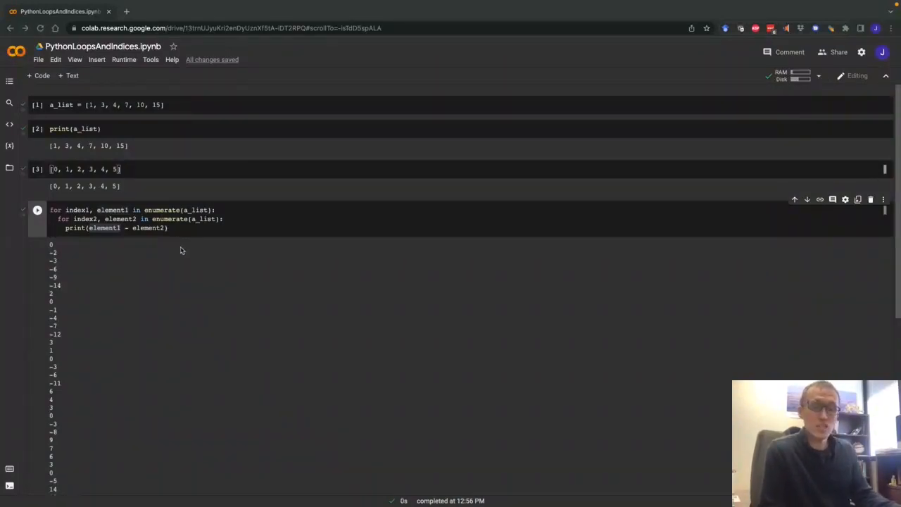
mouse_move(207, 237)
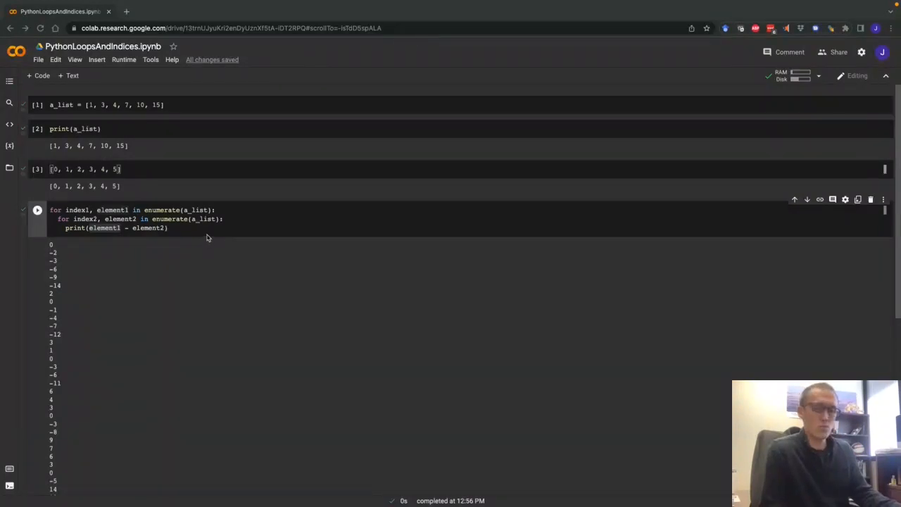
mouse_move(203, 258)
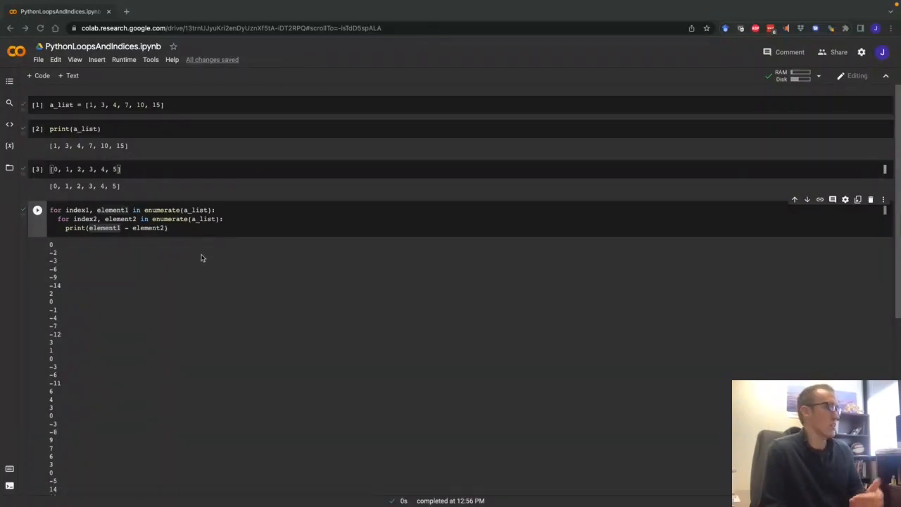
mouse_move(91, 116)
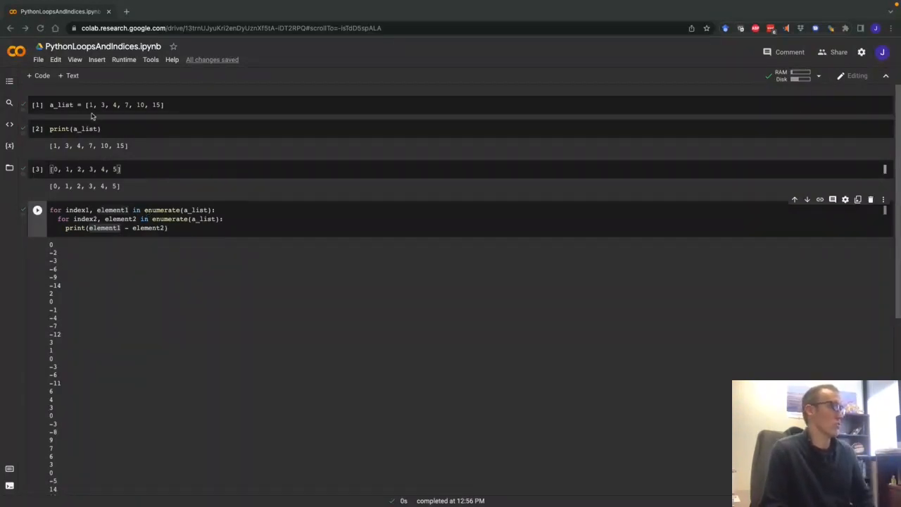
mouse_move(117, 119)
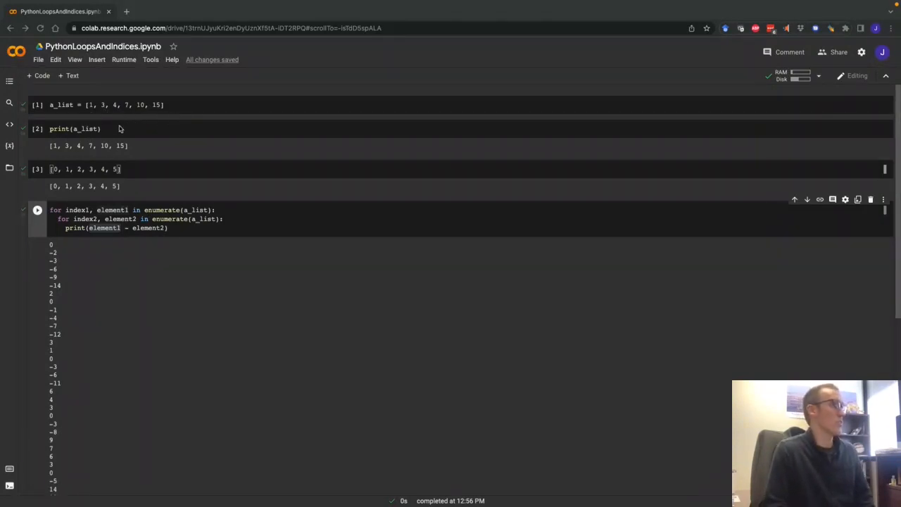
mouse_move(117, 118)
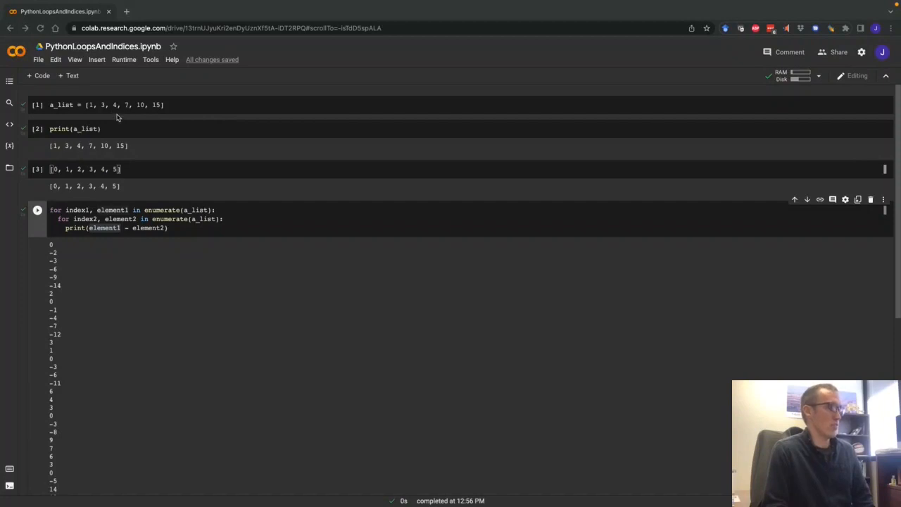
mouse_move(180, 116)
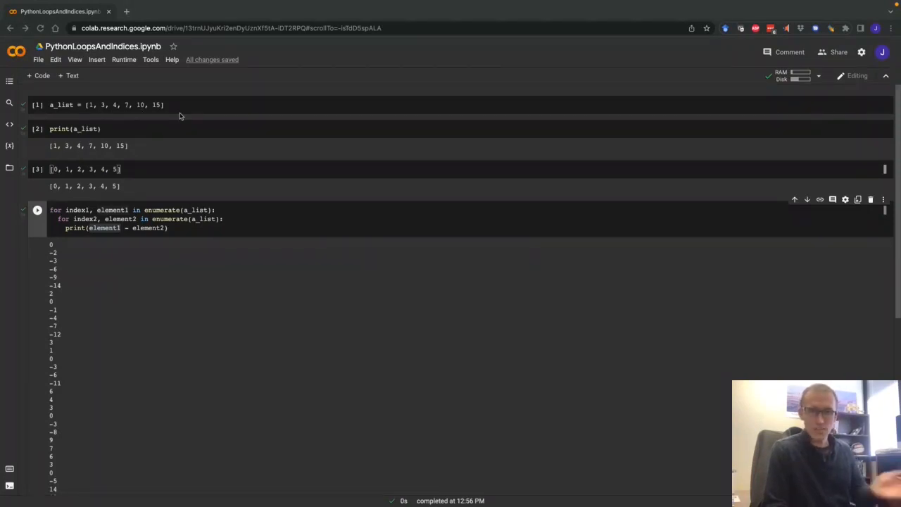
mouse_move(90, 111)
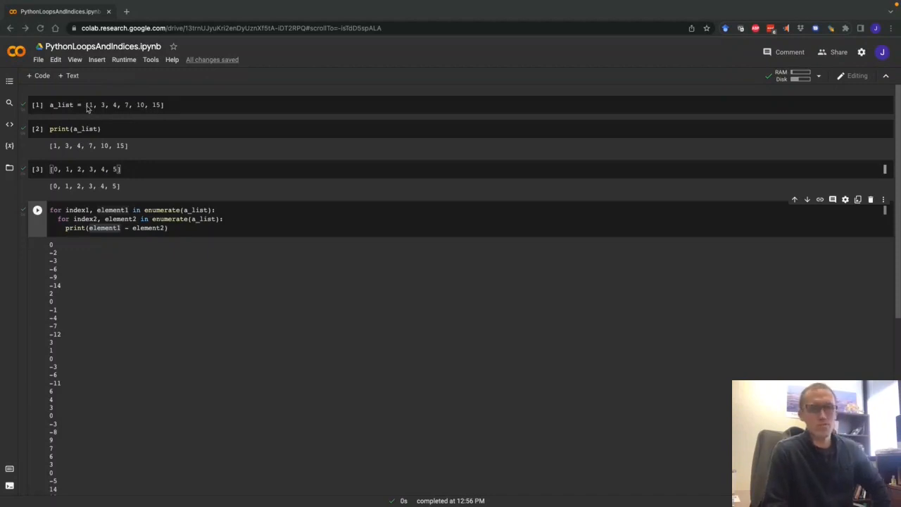
mouse_move(146, 263)
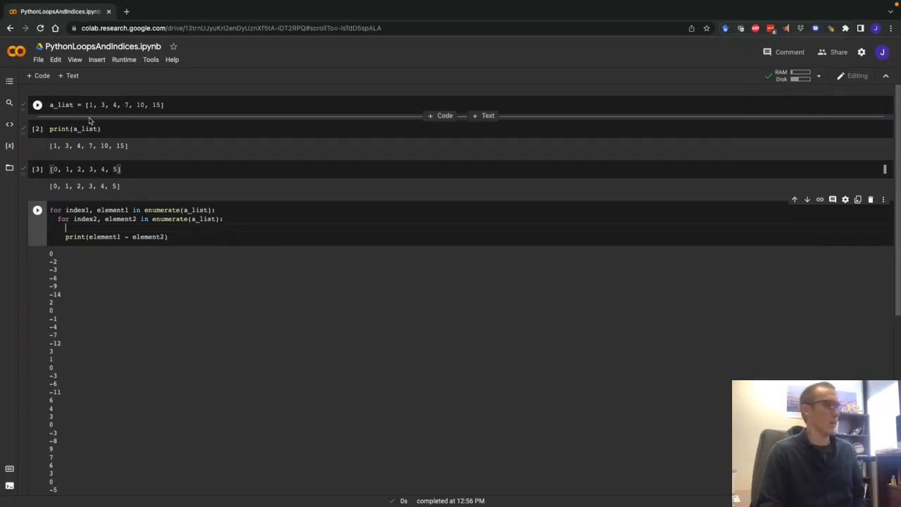
Step: Guard the difference print with if index2 > index1: inside the inner loop
type("if")
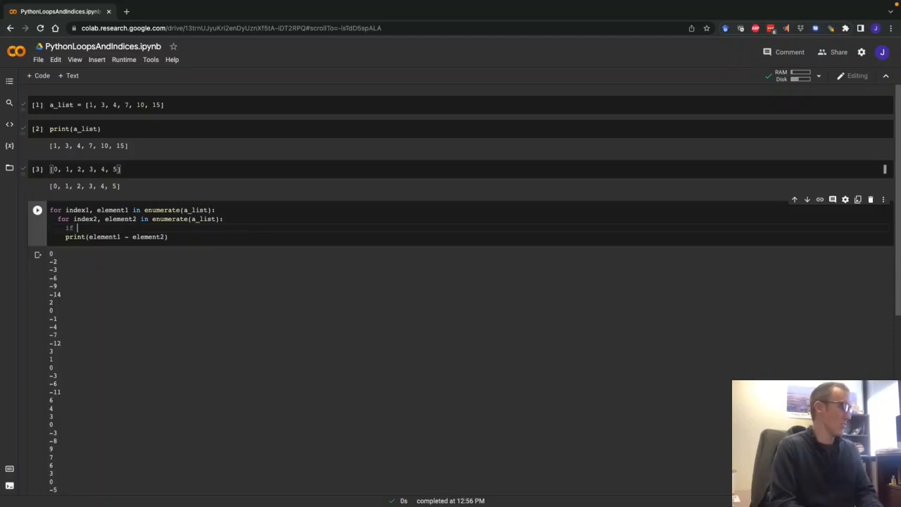
type("index 2")
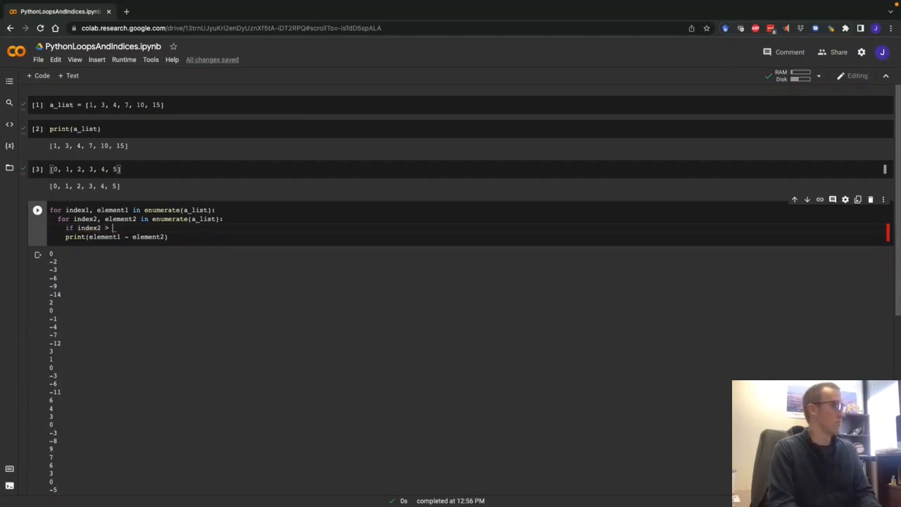
type("index1")
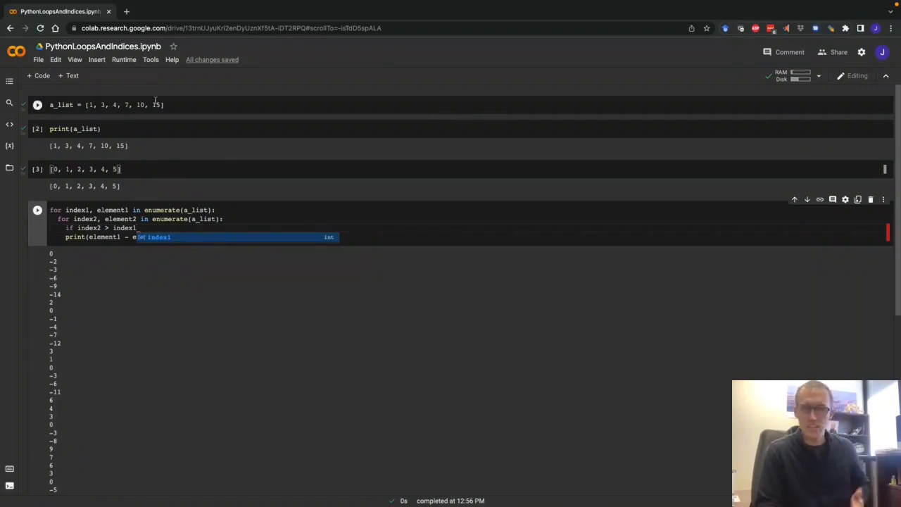
mouse_move(101, 116)
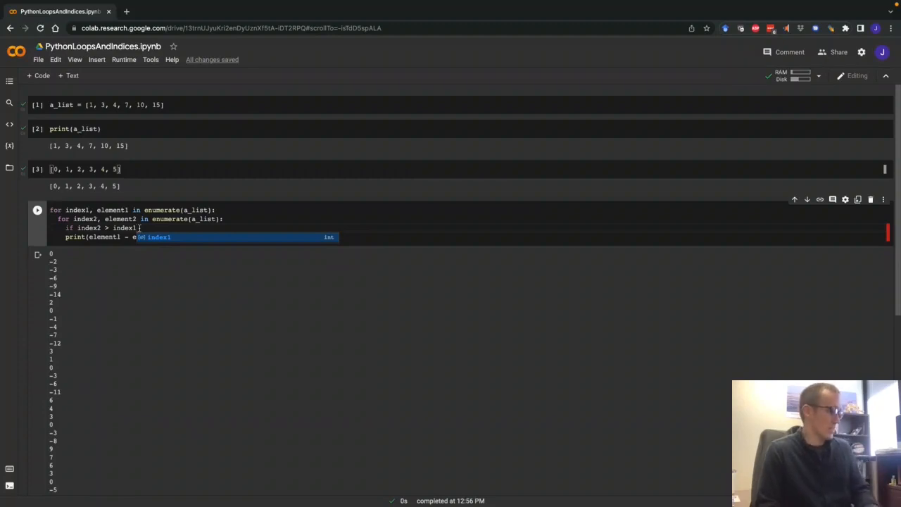
key("Escape")
type(":")
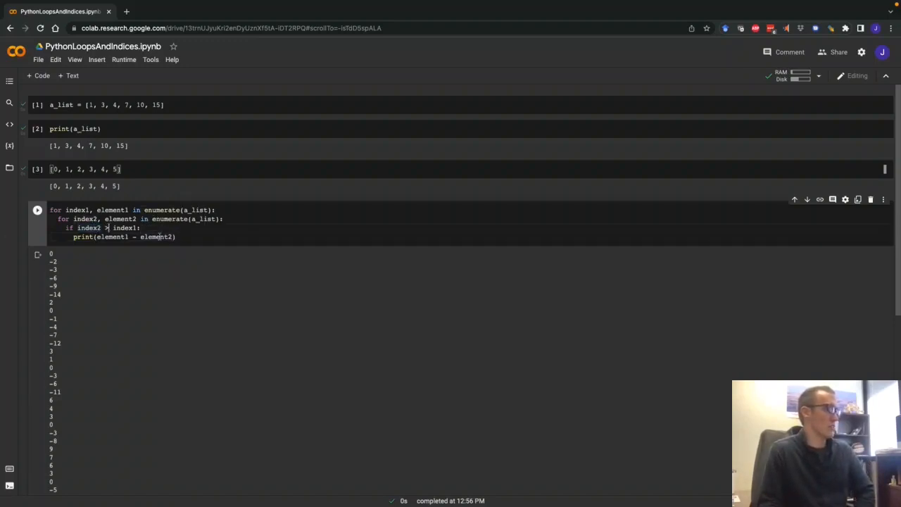
Step: Insert '=' so the condition reads if index2 >= index1:
type("=")
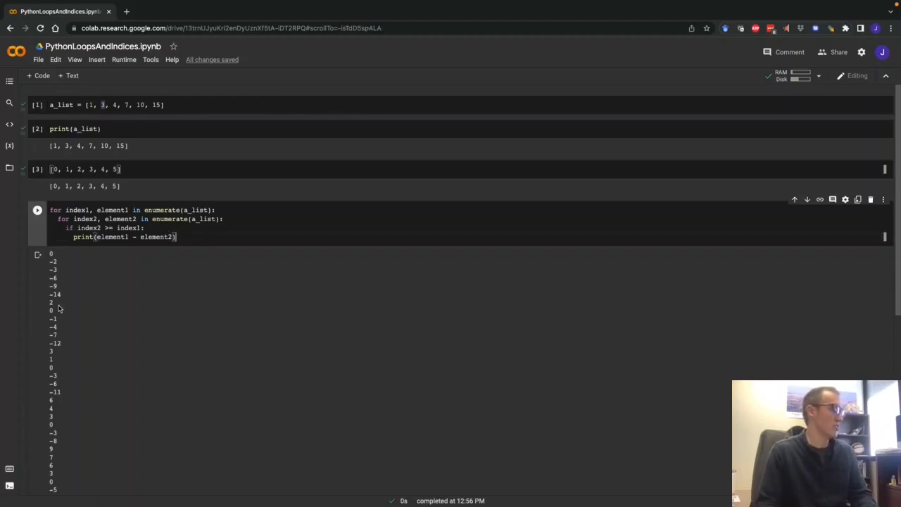
mouse_move(60, 495)
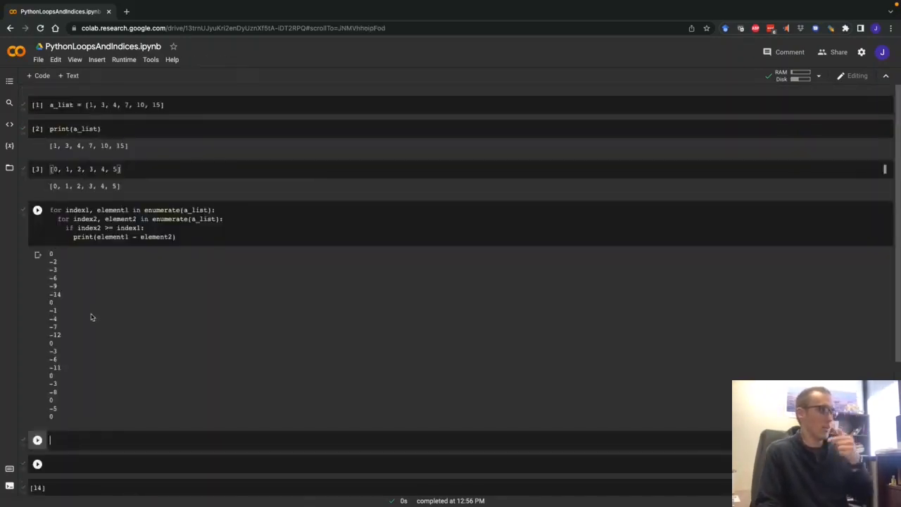
mouse_move(110, 311)
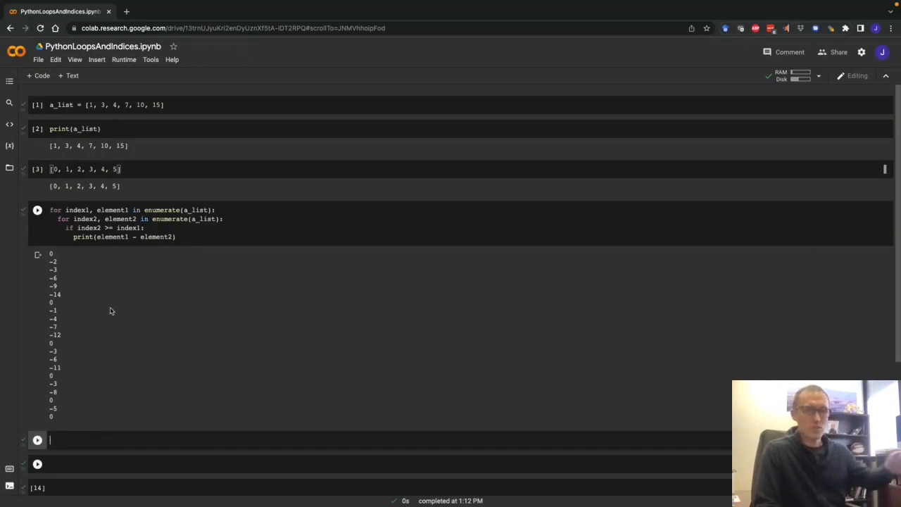
mouse_move(138, 172)
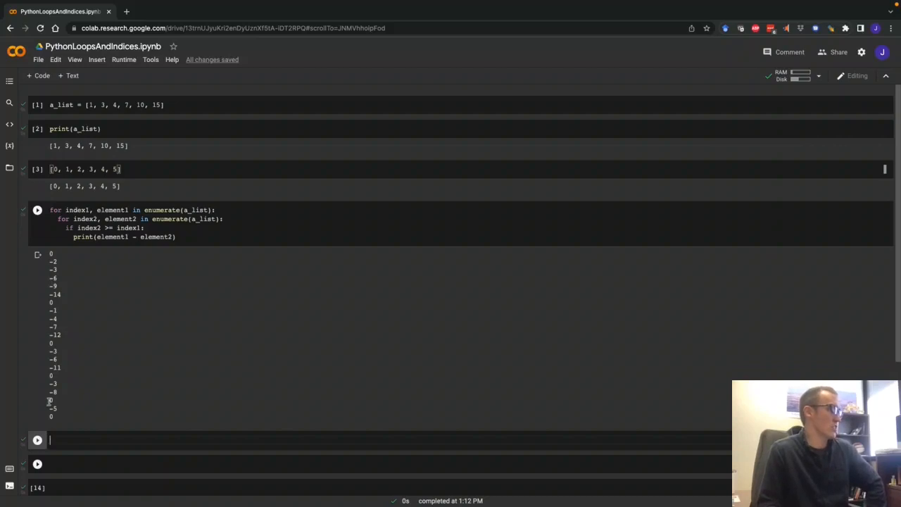
mouse_move(92, 328)
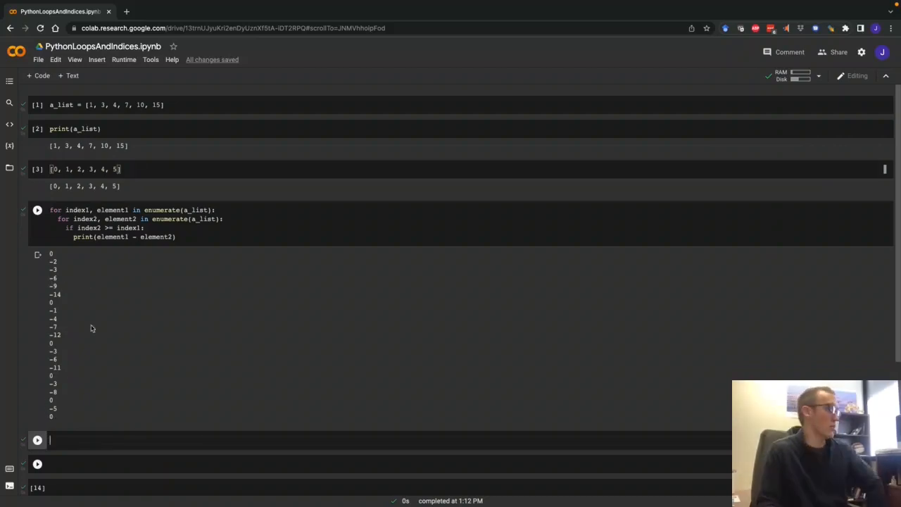
mouse_move(65, 420)
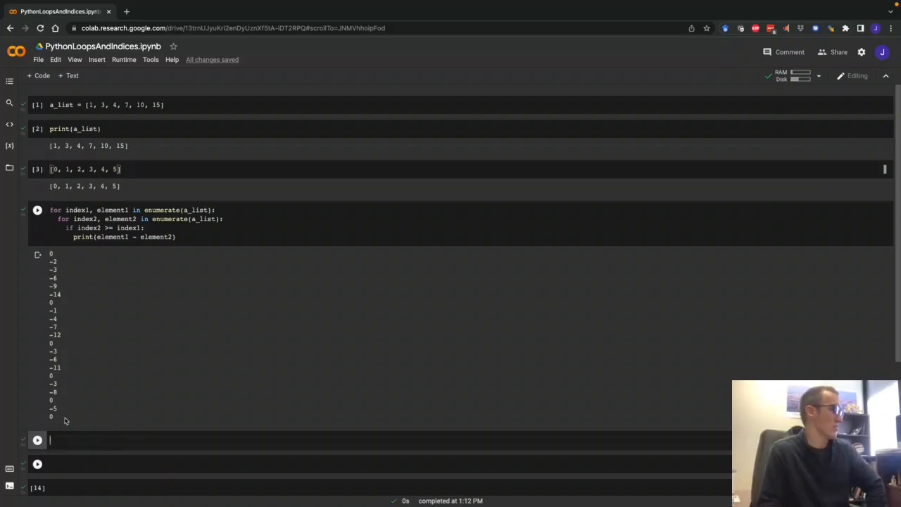
mouse_move(207, 289)
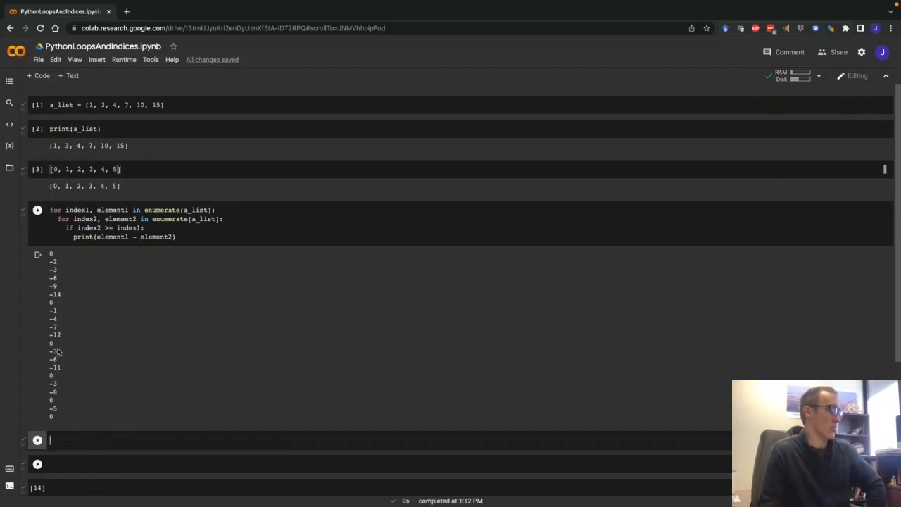
mouse_move(60, 387)
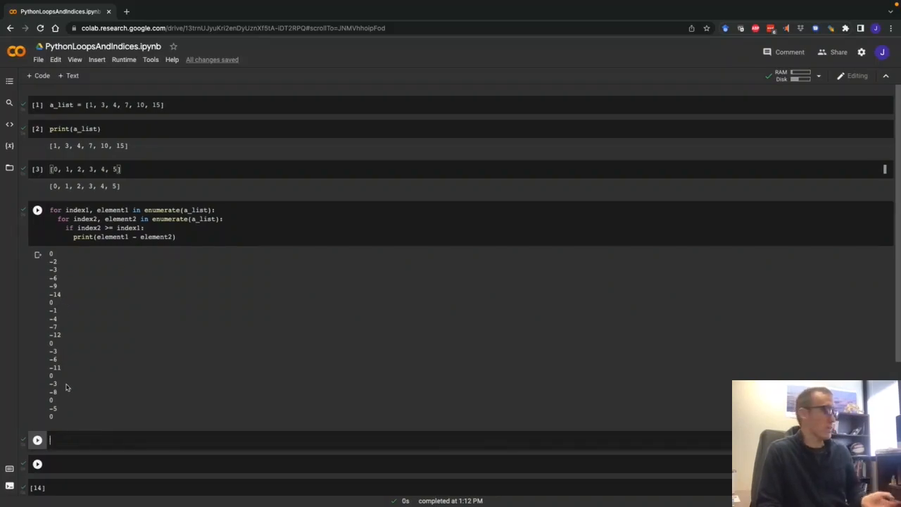
mouse_move(102, 359)
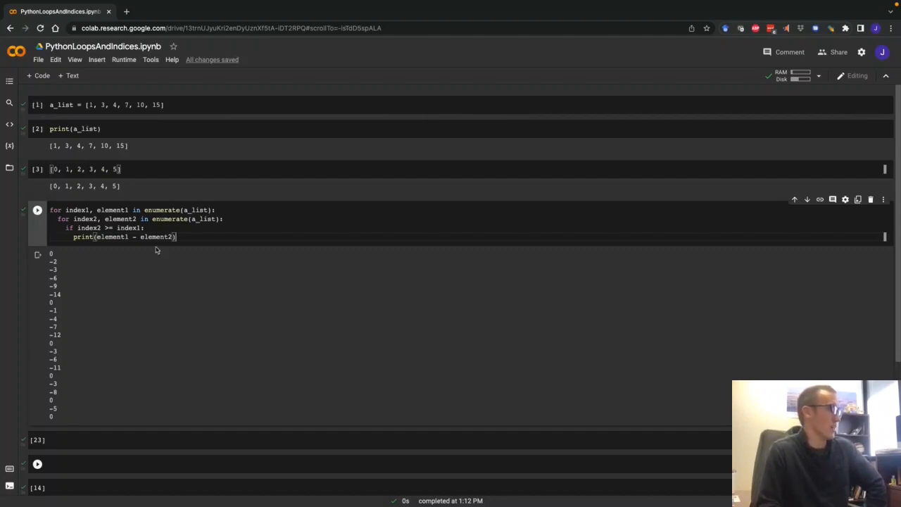
mouse_move(188, 263)
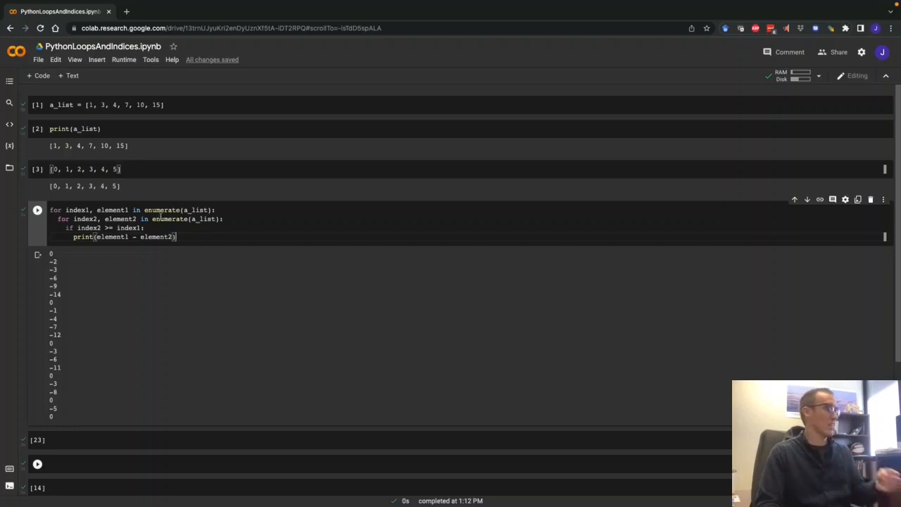
double_click(105, 228)
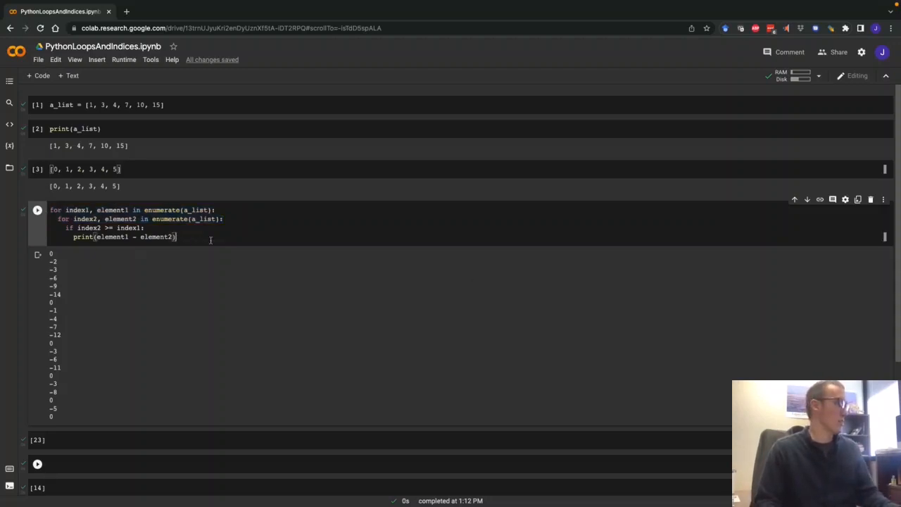
key("ctrl+a")
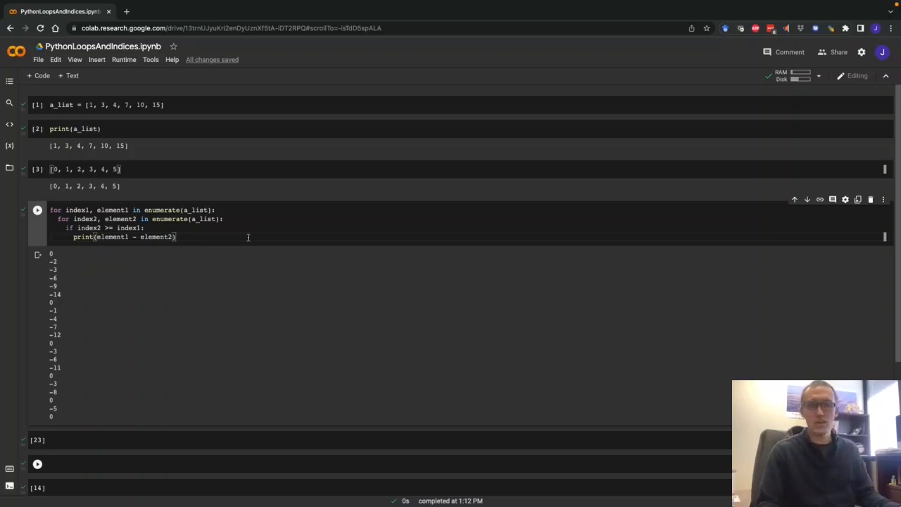
mouse_move(262, 230)
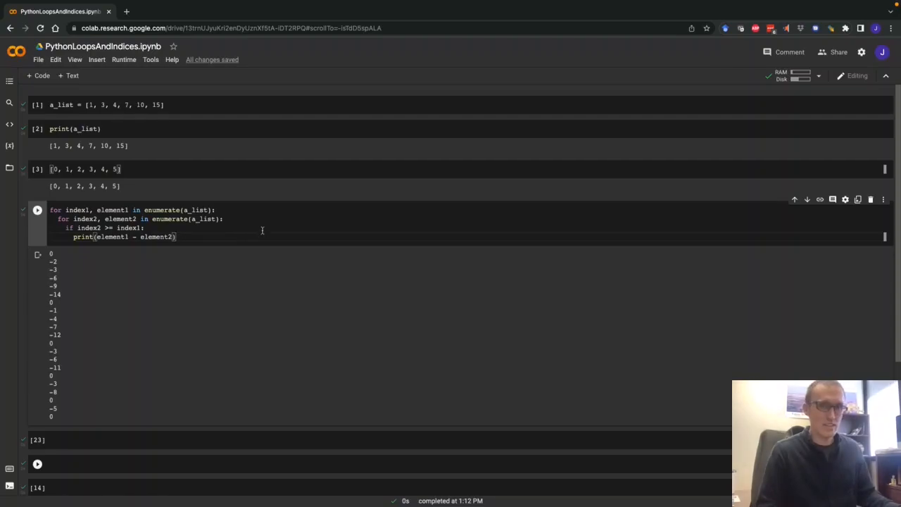